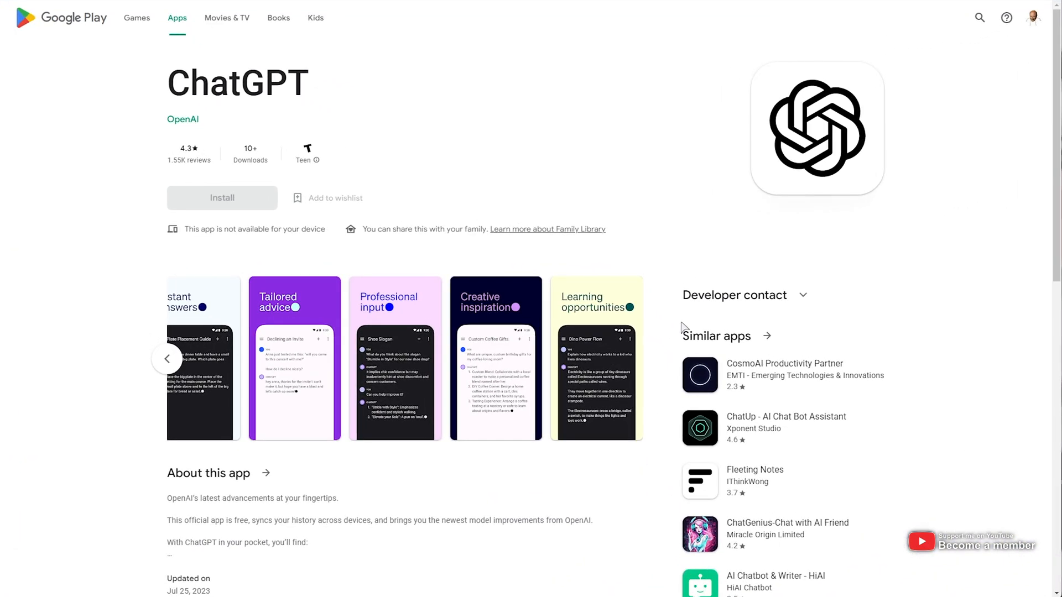
{"action": "mouse_move", "coordinate": [667, 469]}
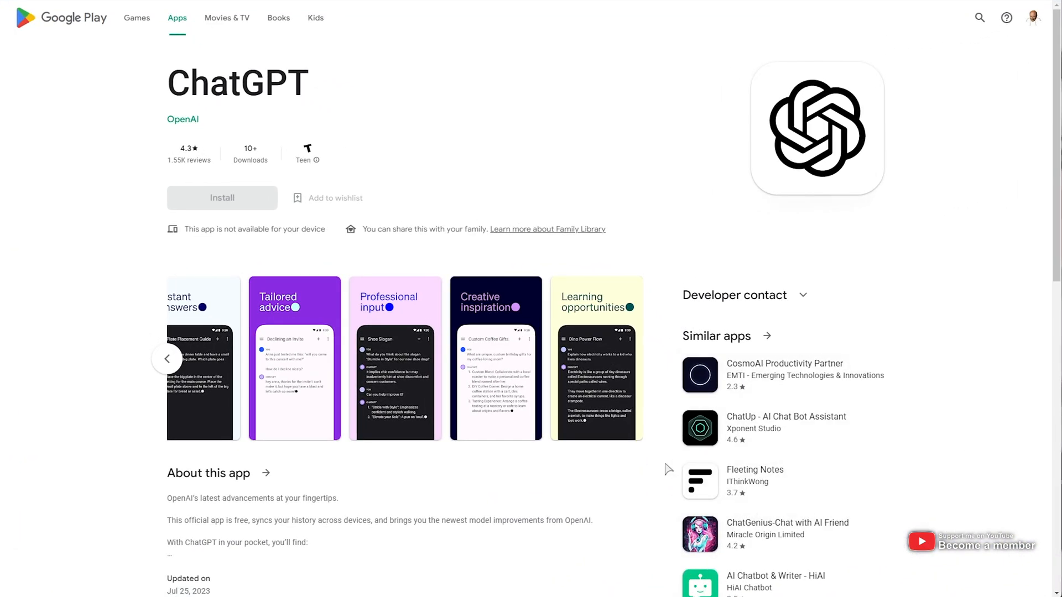
{"action": "mouse_move", "coordinate": [534, 446]}
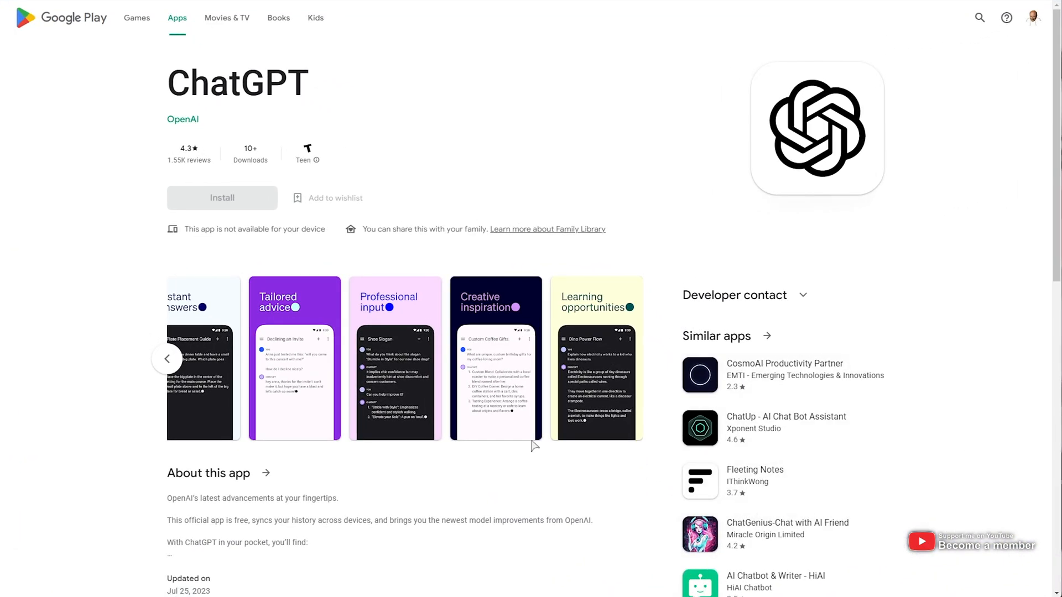
{"action": "mouse_move", "coordinate": [208, 326]}
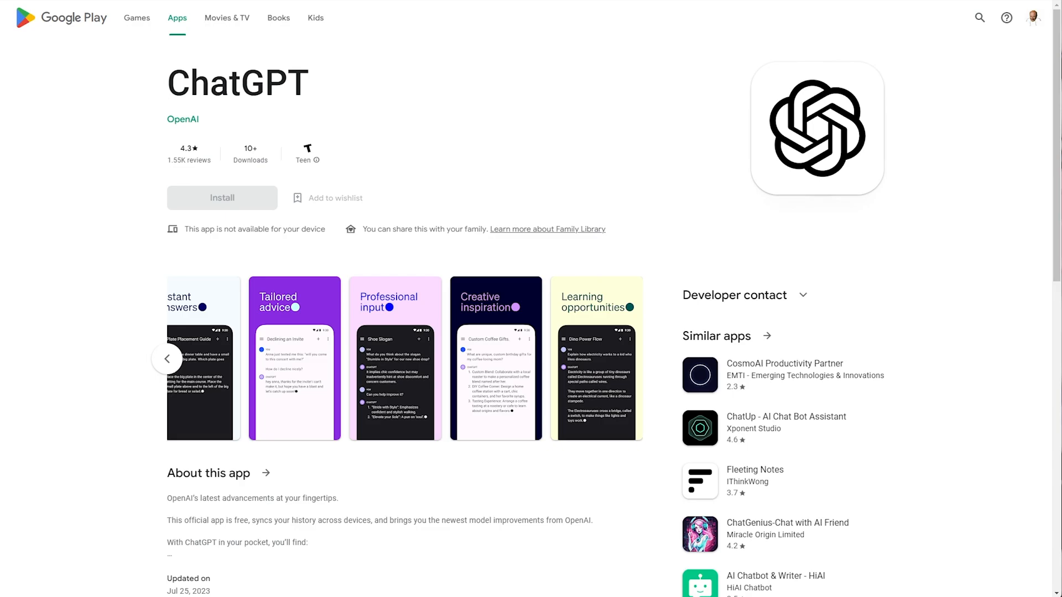
{"action": "mouse_move", "coordinate": [331, 189]}
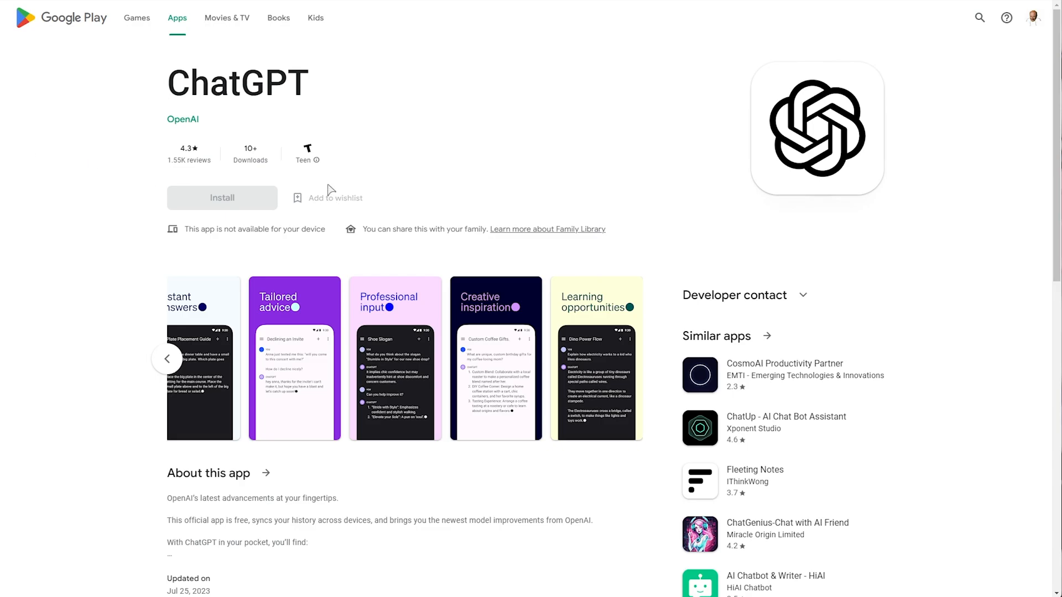
{"action": "mouse_move", "coordinate": [318, 183]}
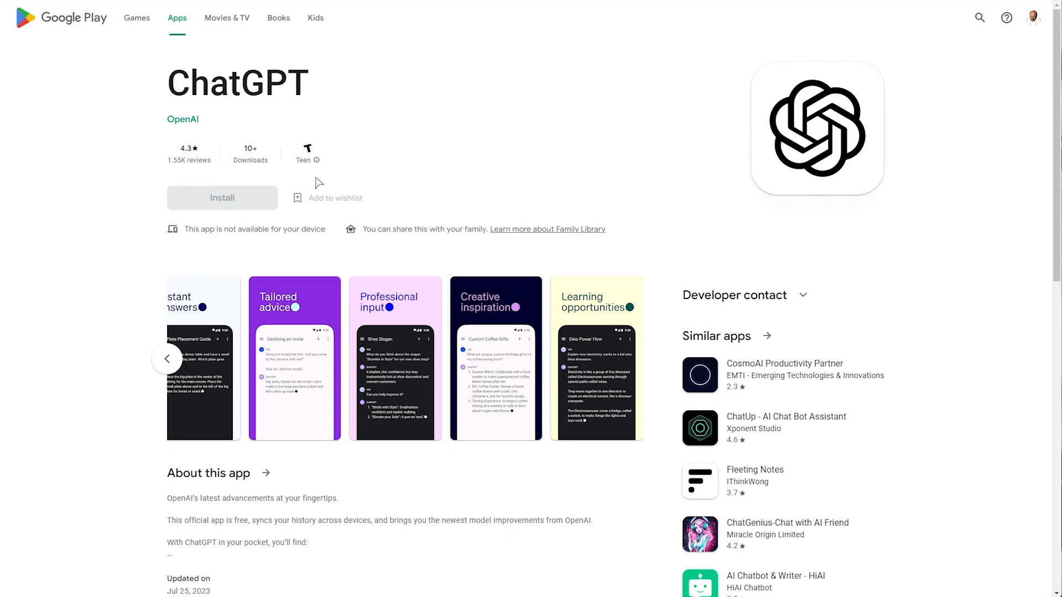
{"action": "mouse_move", "coordinate": [190, 162]}
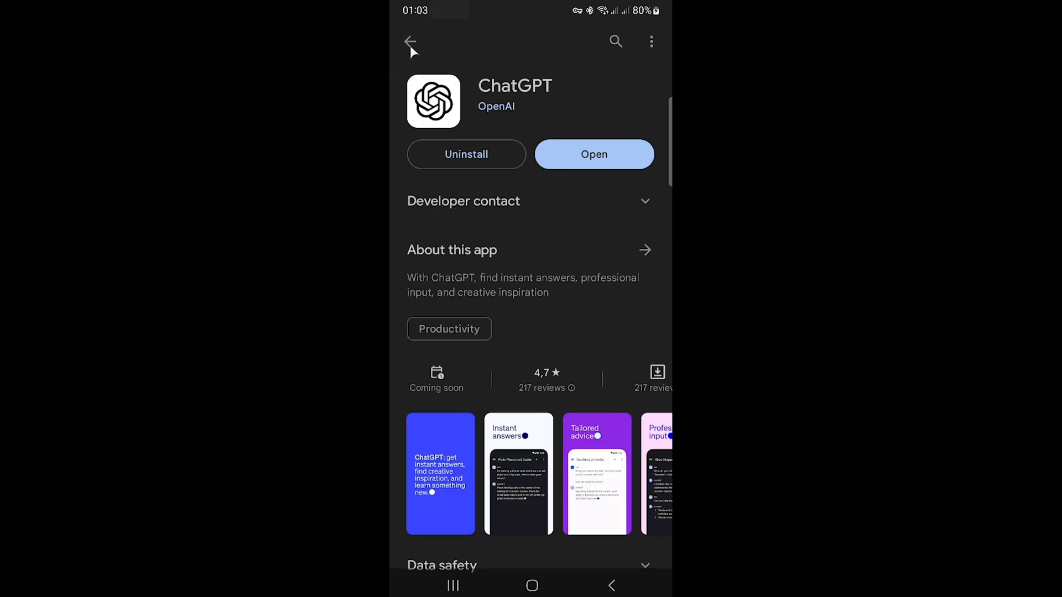
Launch ChatGPT from the Play Store listing and bring up its navigation menu.
{"action": "left_click", "coordinate": [410, 41]}
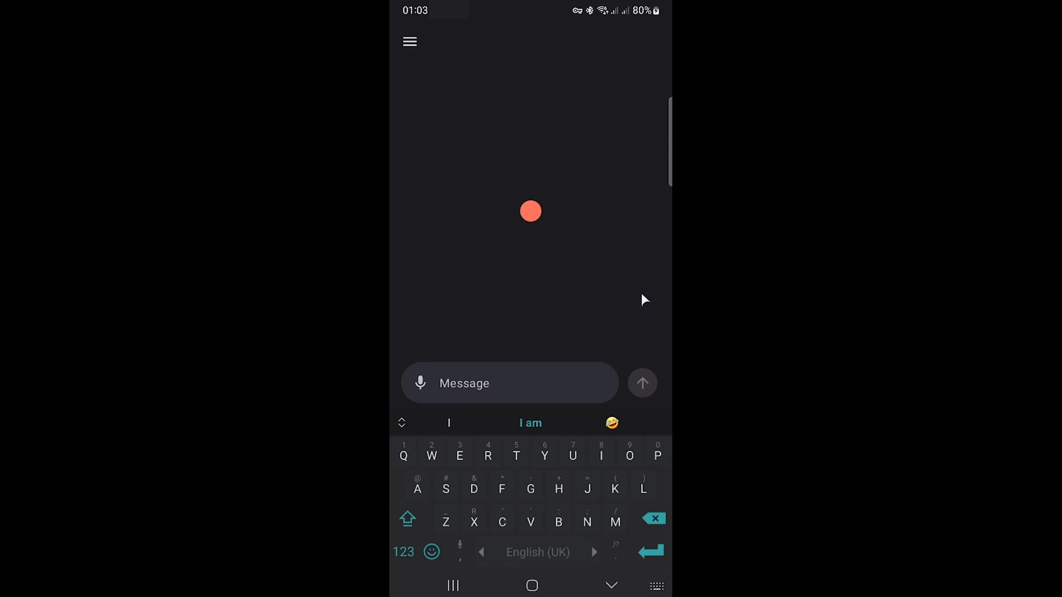
{"action": "left_click", "coordinate": [409, 41]}
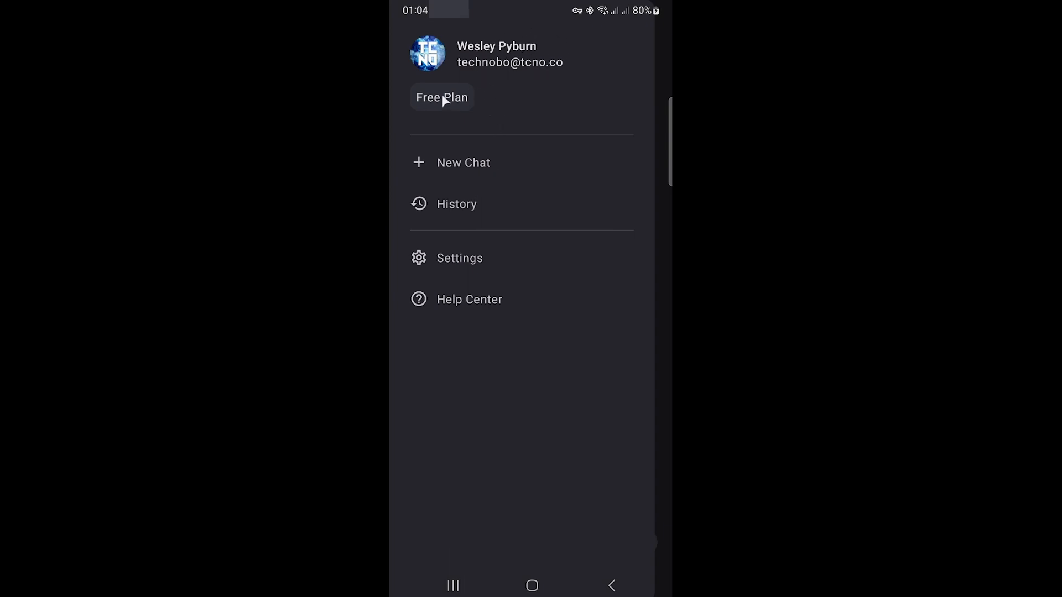
{"action": "mouse_move", "coordinate": [471, 162]}
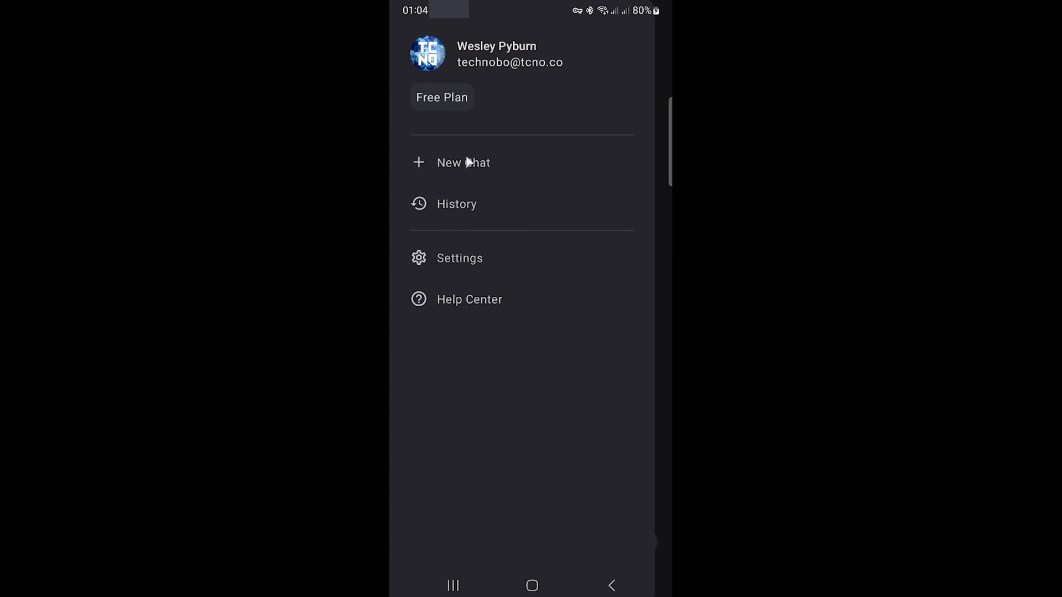
Start a new empty chat, view the past-conversation History list, then go to Settings.
{"action": "left_click", "coordinate": [464, 163]}
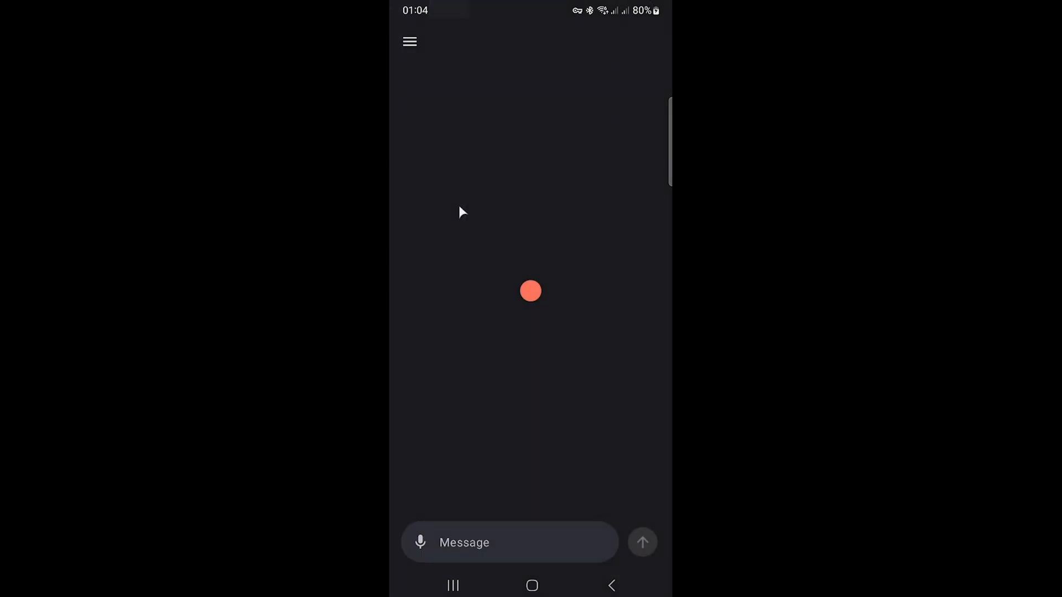
{"action": "left_click", "coordinate": [409, 42]}
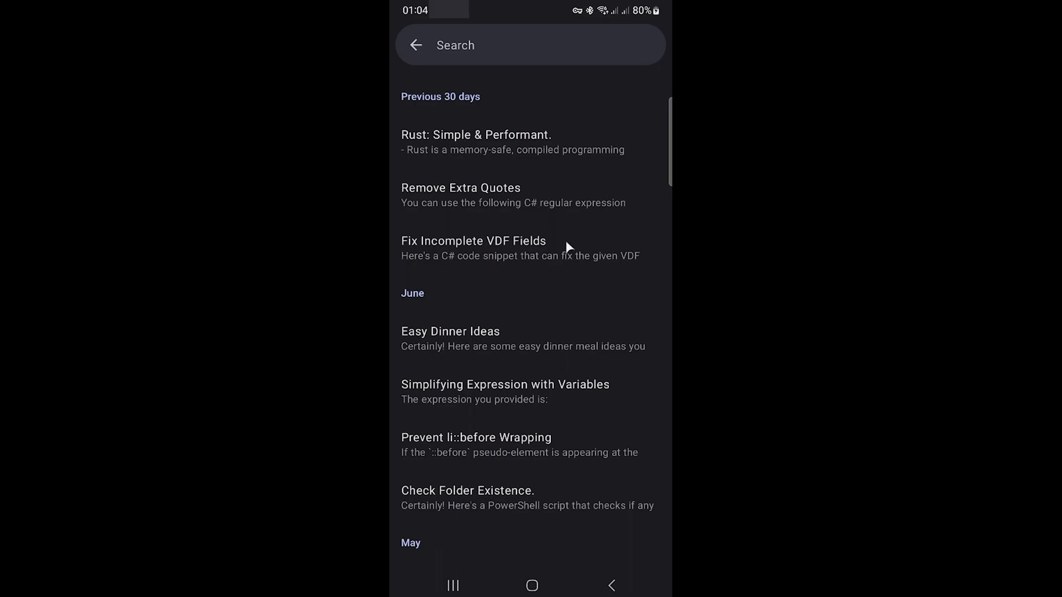
{"action": "left_click", "coordinate": [476, 135]}
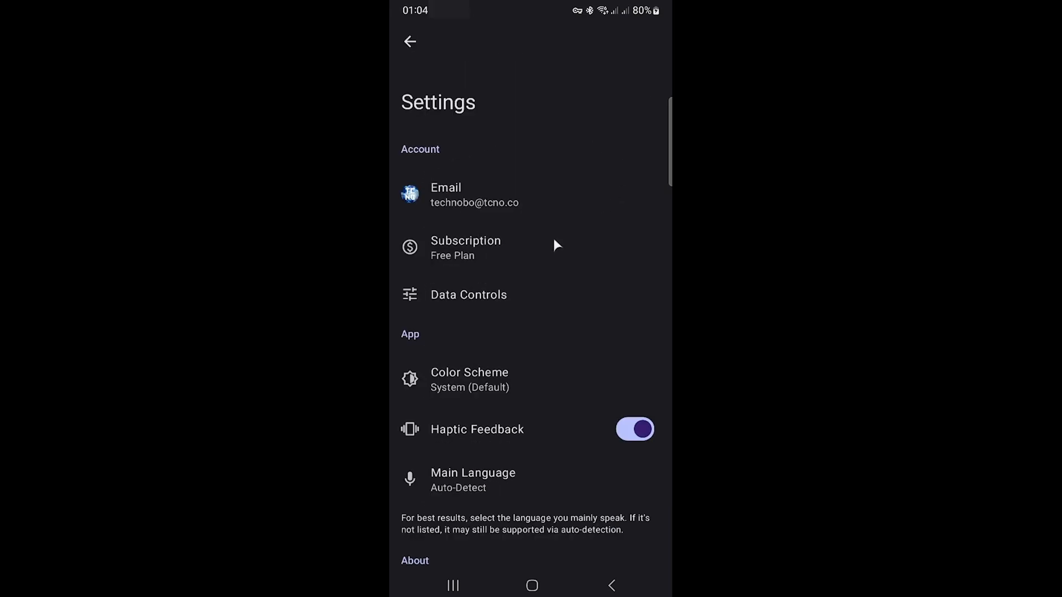
View the ChatGPT Plus subscription offer, then the Data Controls for history, export and deletion.
{"action": "left_click", "coordinate": [466, 247]}
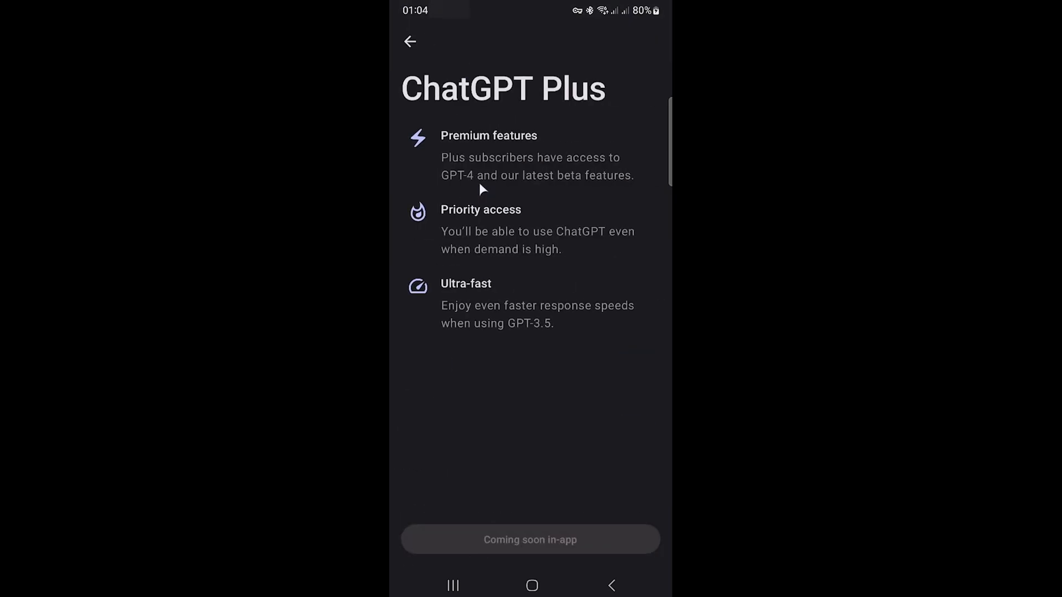
{"action": "mouse_move", "coordinate": [460, 196]}
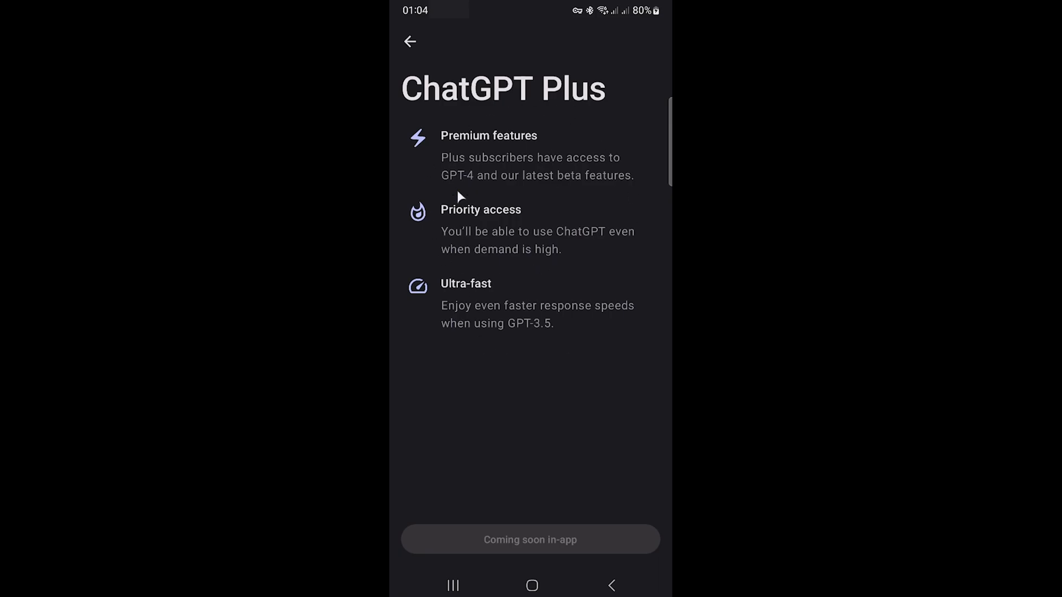
{"action": "left_click", "coordinate": [409, 41]}
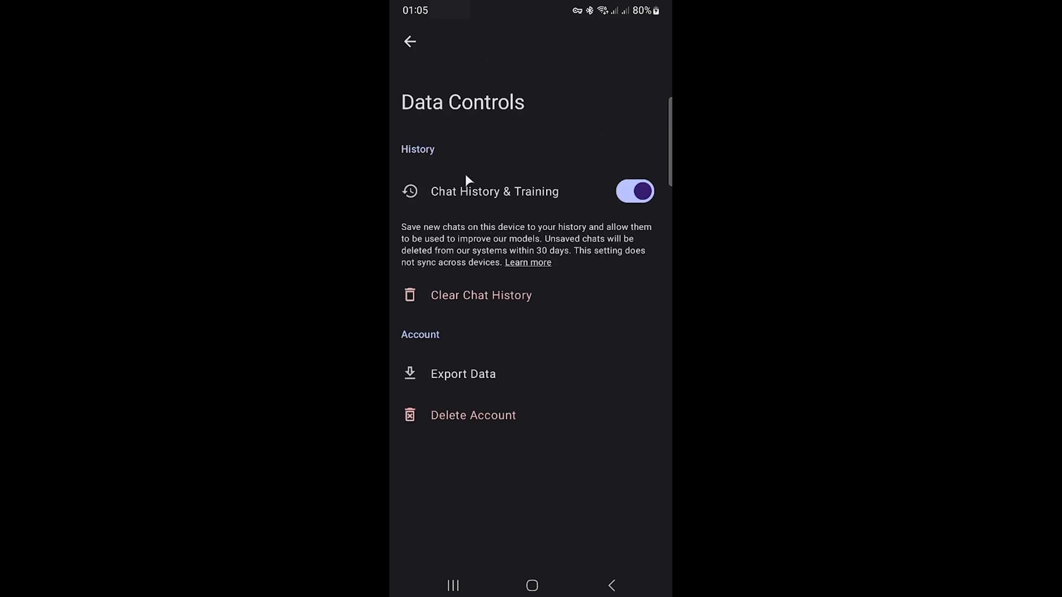
{"action": "mouse_move", "coordinate": [448, 203]}
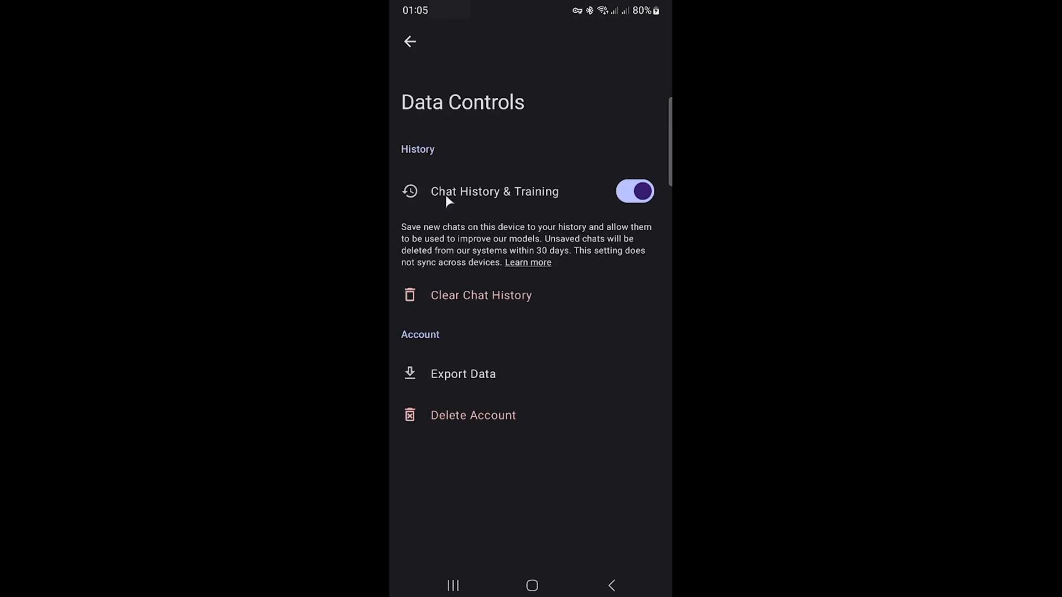
{"action": "mouse_move", "coordinate": [523, 221]}
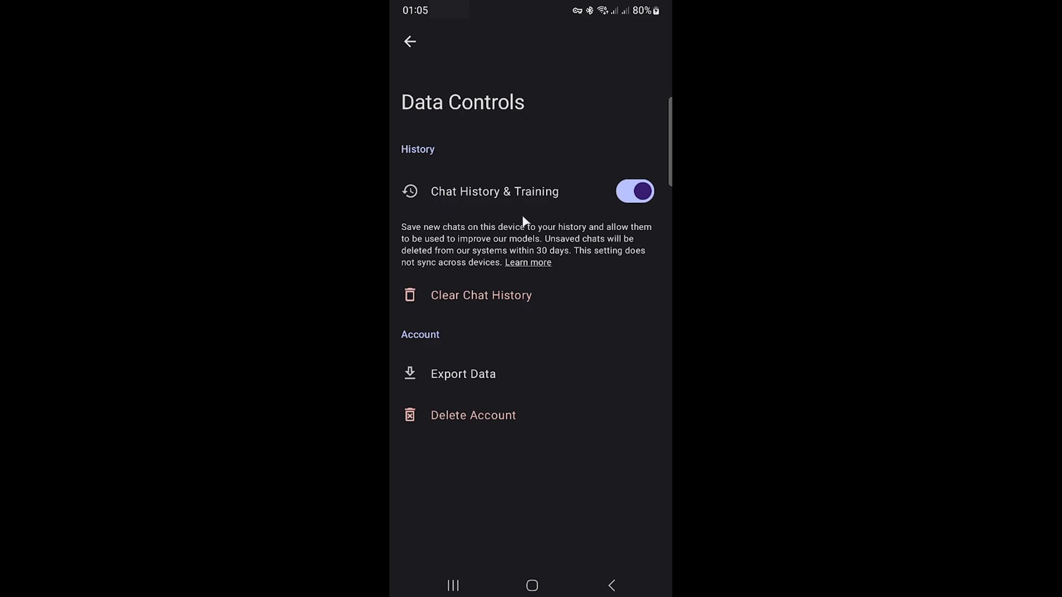
{"action": "mouse_move", "coordinate": [481, 377]}
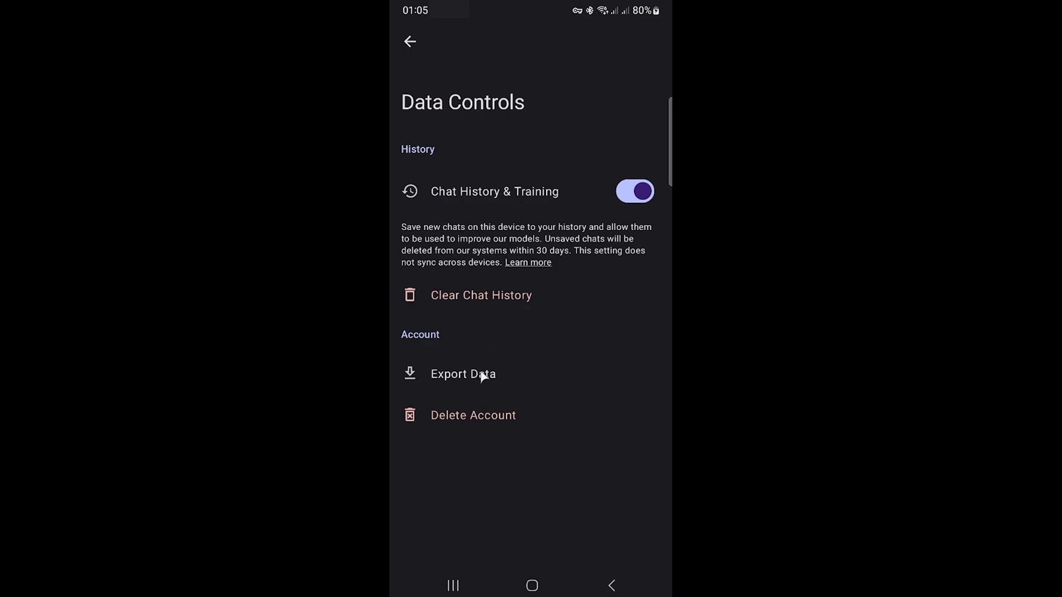
Return to Settings and scroll through app options and About down to version and Sign out.
{"action": "left_click", "coordinate": [410, 41]}
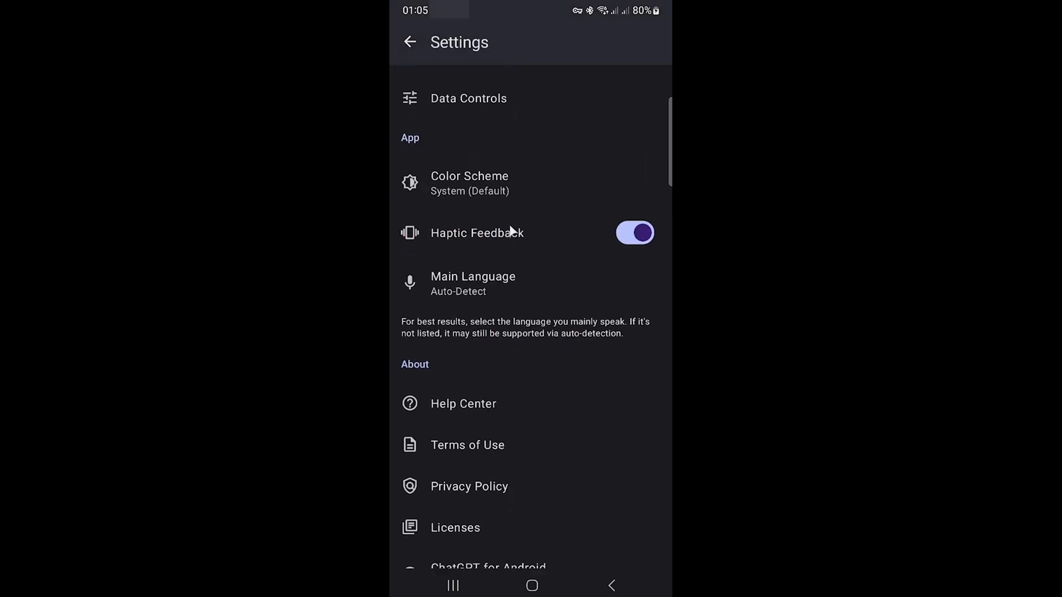
{"action": "scroll", "scroll_direction": "up", "scroll_amount": 3}
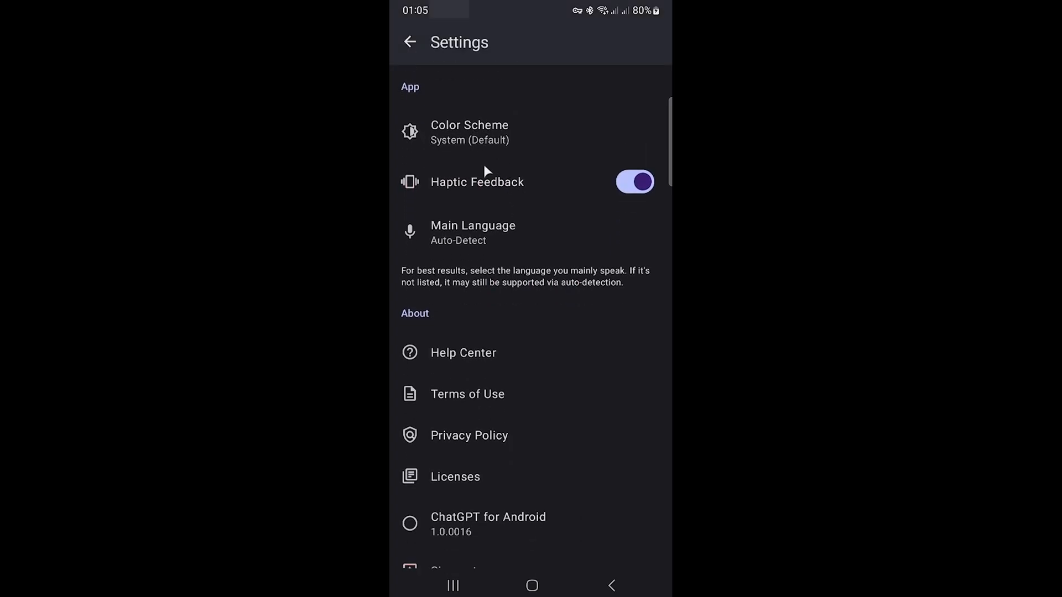
{"action": "mouse_move", "coordinate": [462, 241]}
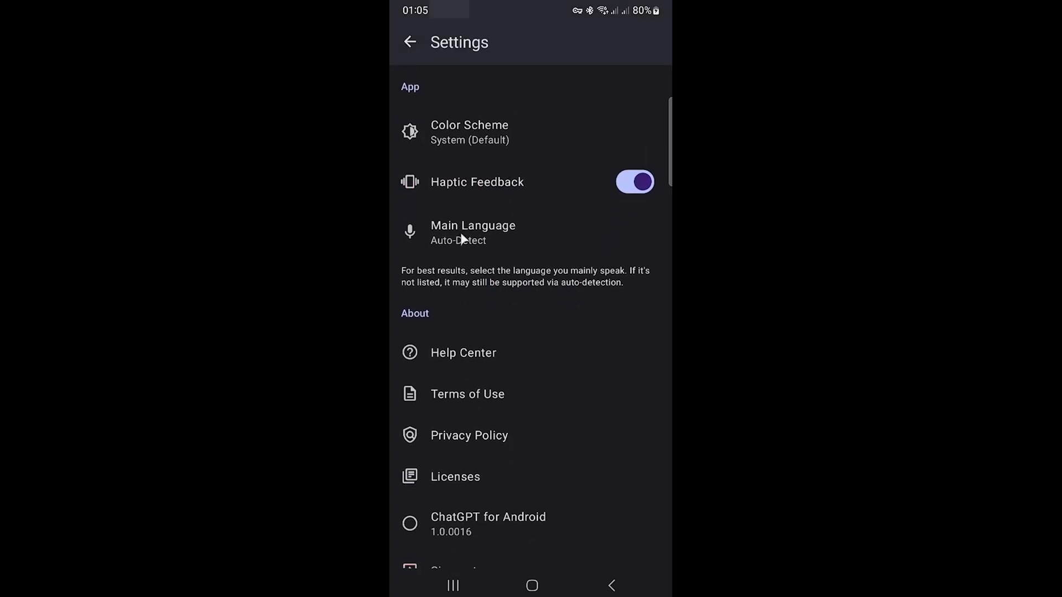
{"action": "scroll", "scroll_direction": "up", "scroll_amount": 3}
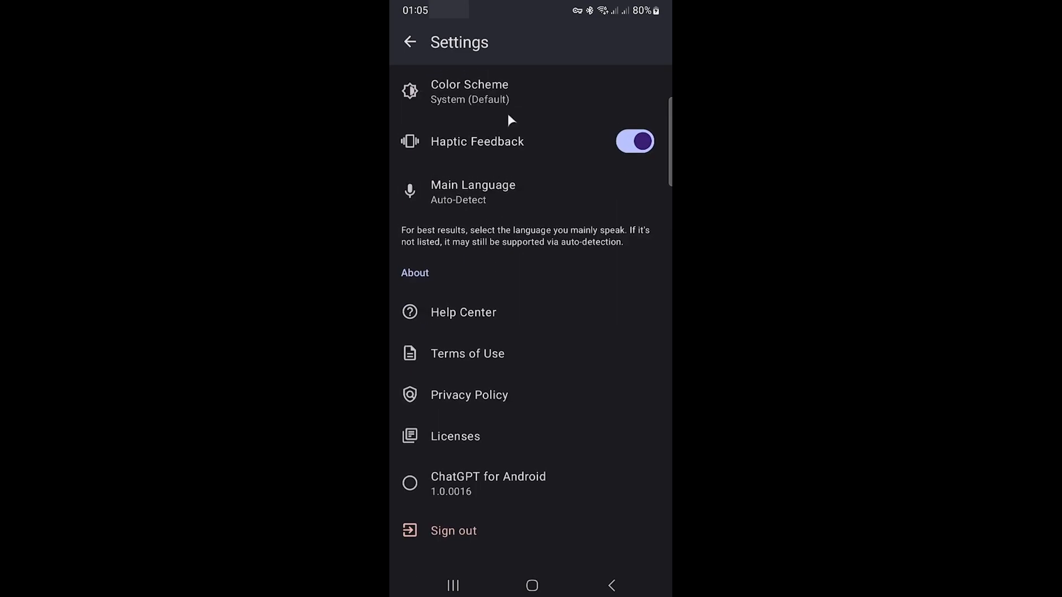
{"action": "mouse_move", "coordinate": [542, 457]}
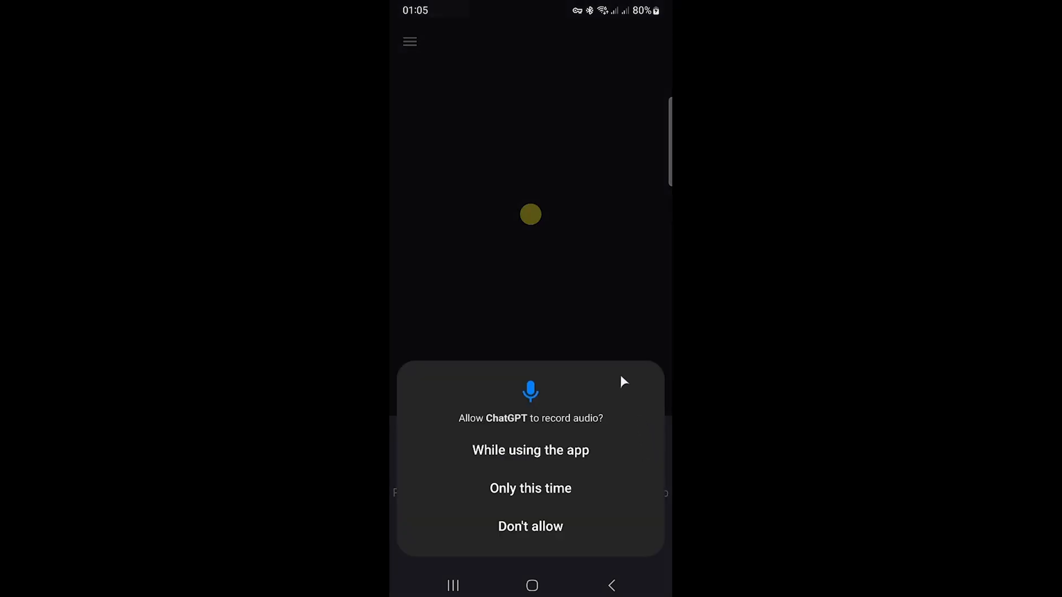
Allow audio recording while using the app and send the spoken hello message.
{"action": "left_click", "coordinate": [530, 450]}
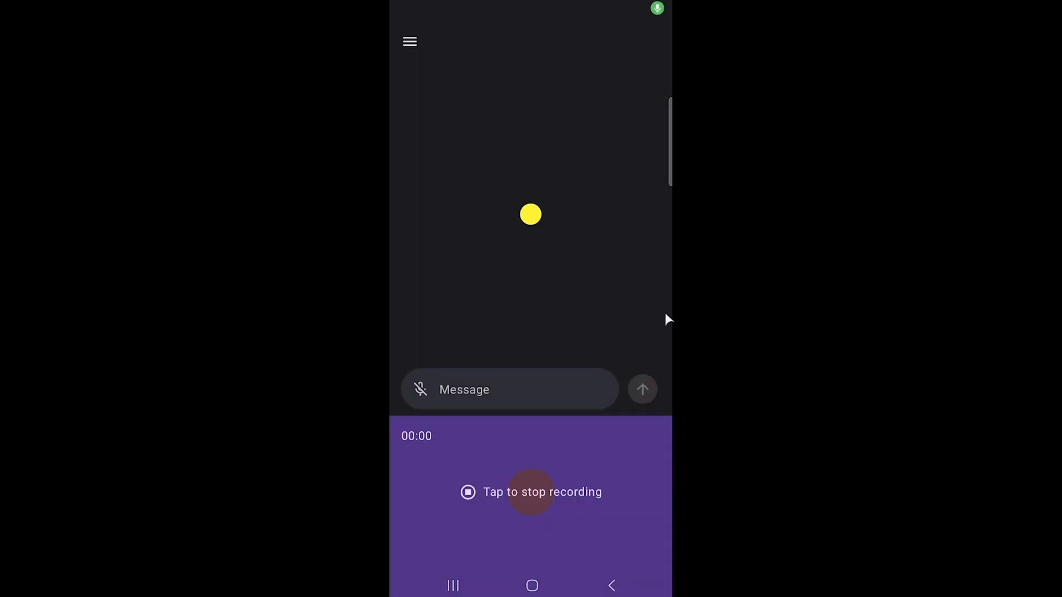
{"action": "left_click", "coordinate": [531, 491]}
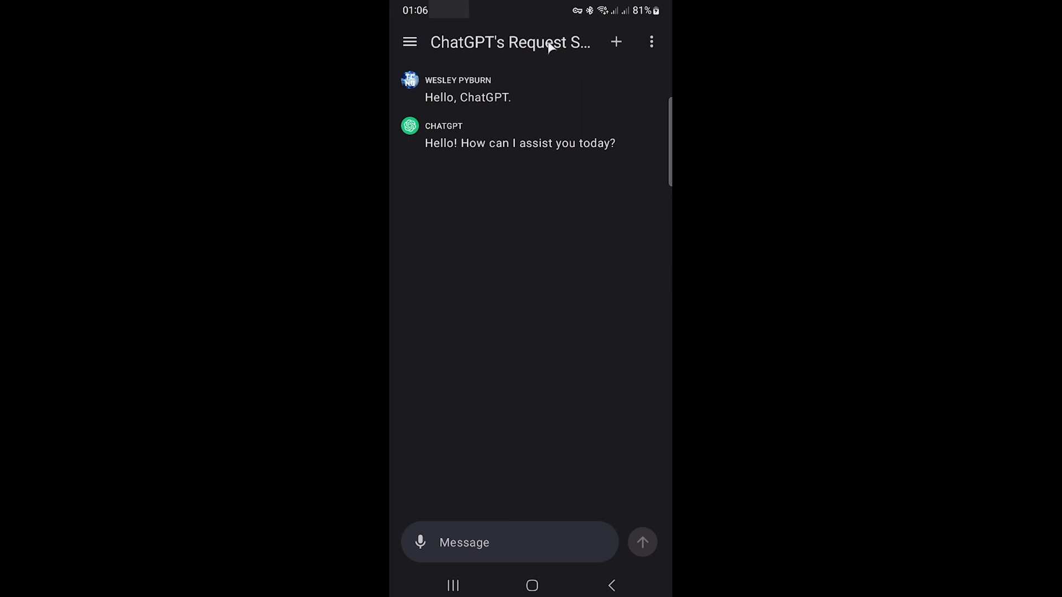
Bring up the navigation menu for a GPT-4 chat, then reopen it showing ChatGPT Plus.
{"action": "left_click", "coordinate": [410, 41]}
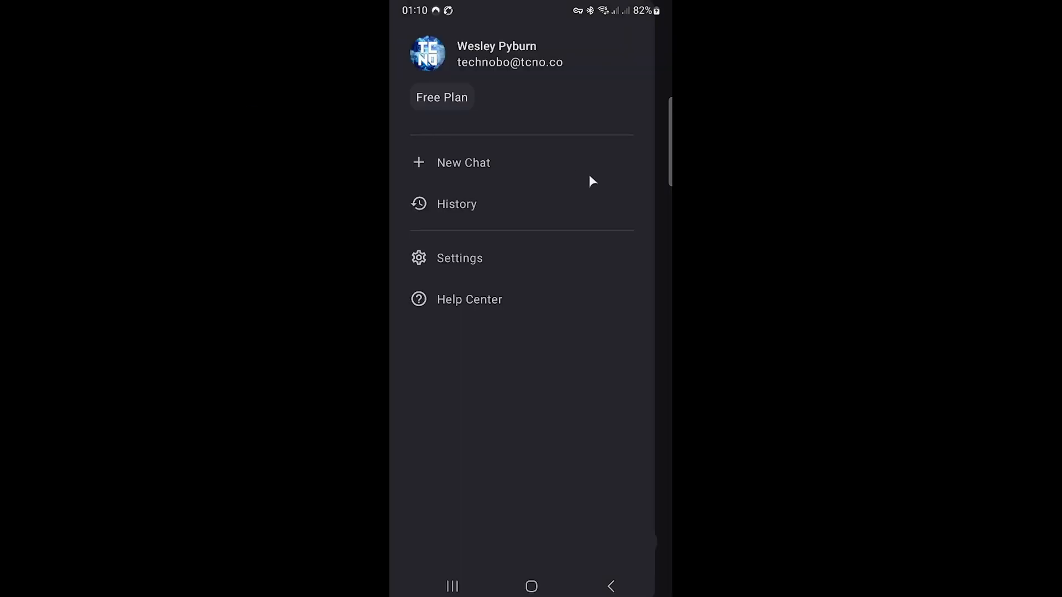
{"action": "mouse_move", "coordinate": [570, 167]}
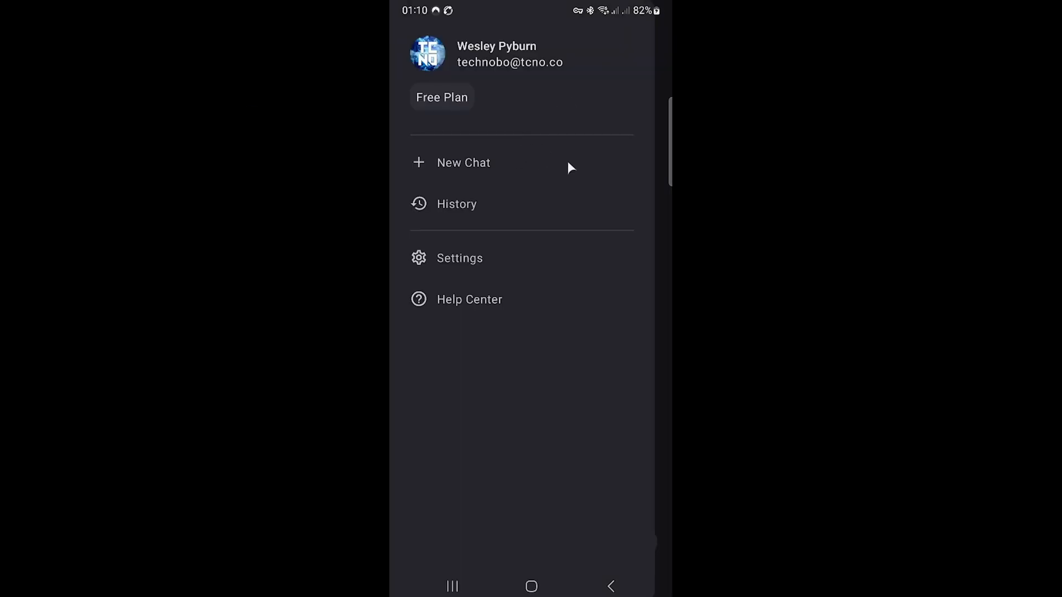
{"action": "mouse_move", "coordinate": [452, 87]}
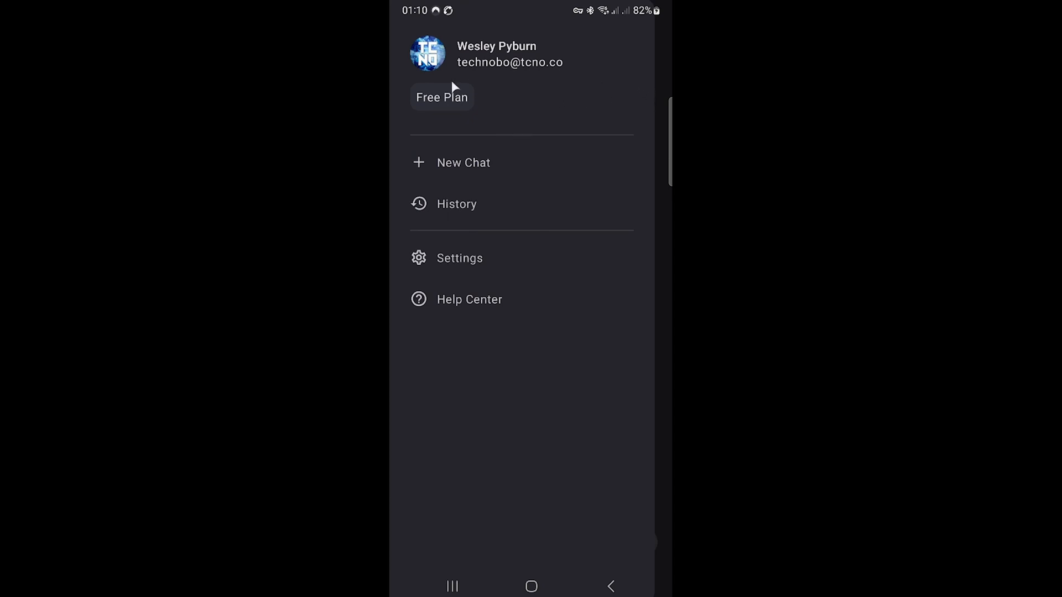
{"action": "mouse_move", "coordinate": [455, 591]}
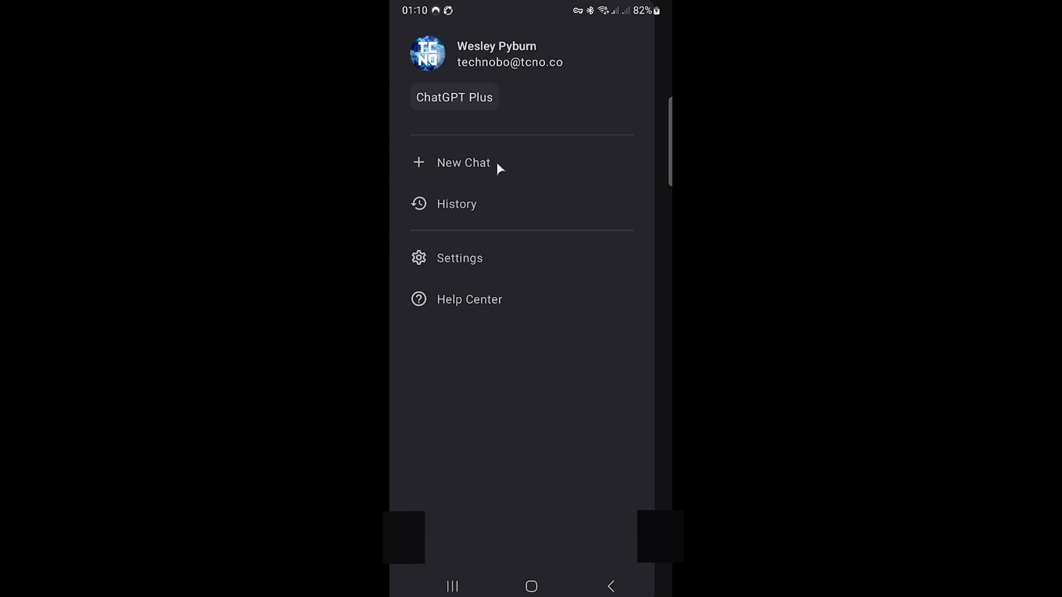
{"action": "mouse_move", "coordinate": [661, 123]}
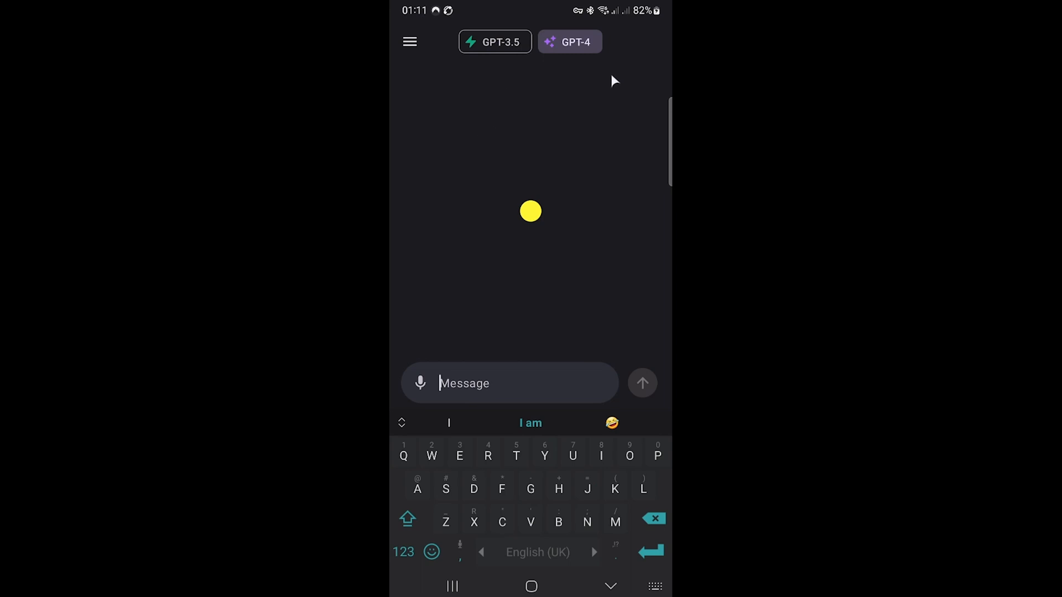
{"action": "left_click", "coordinate": [410, 40]}
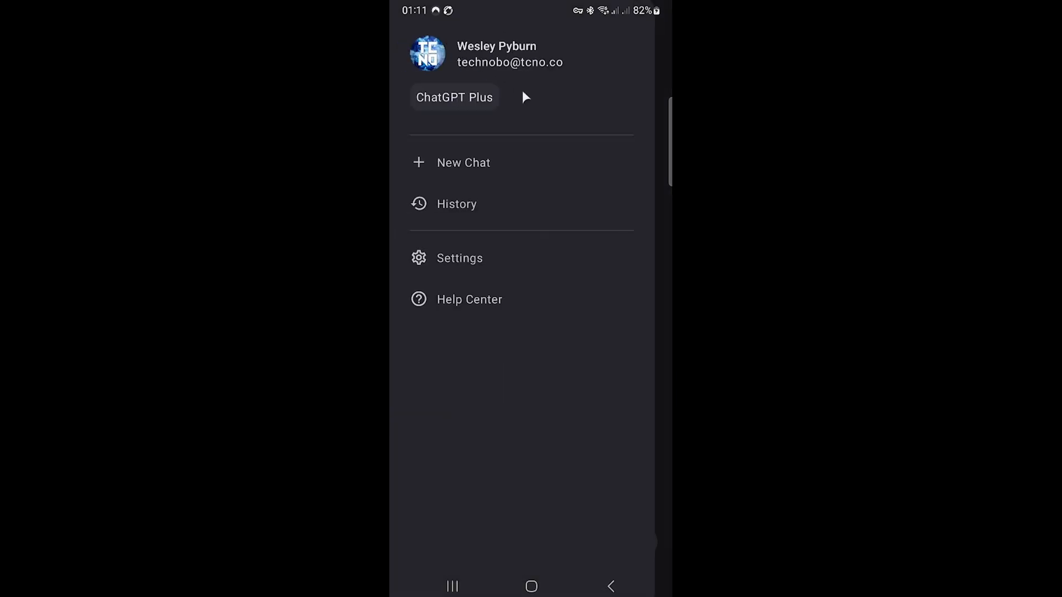
{"action": "mouse_move", "coordinate": [667, 192]}
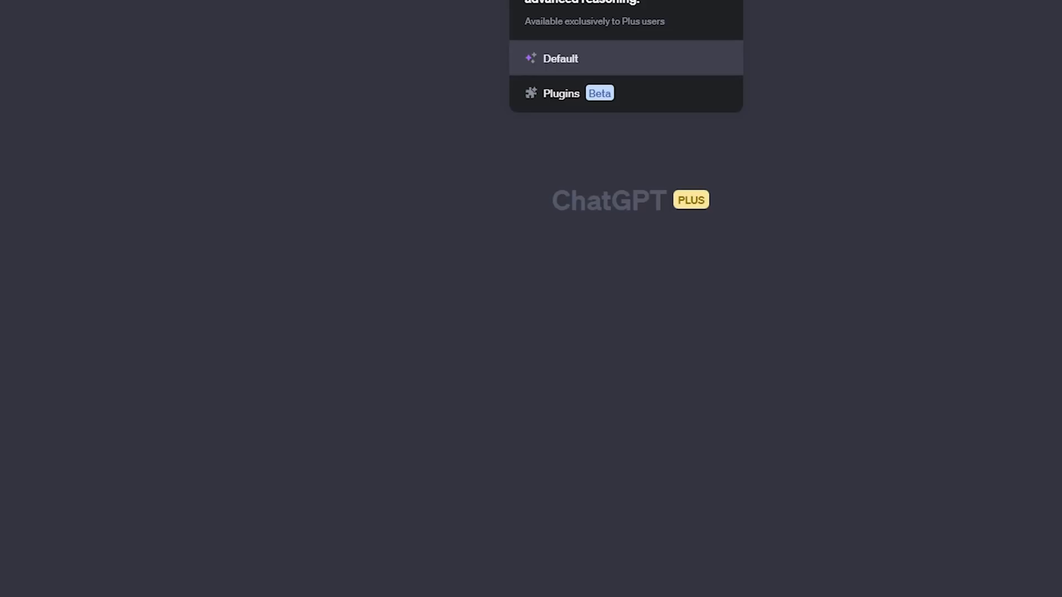
{"action": "mouse_move", "coordinate": [608, 105]}
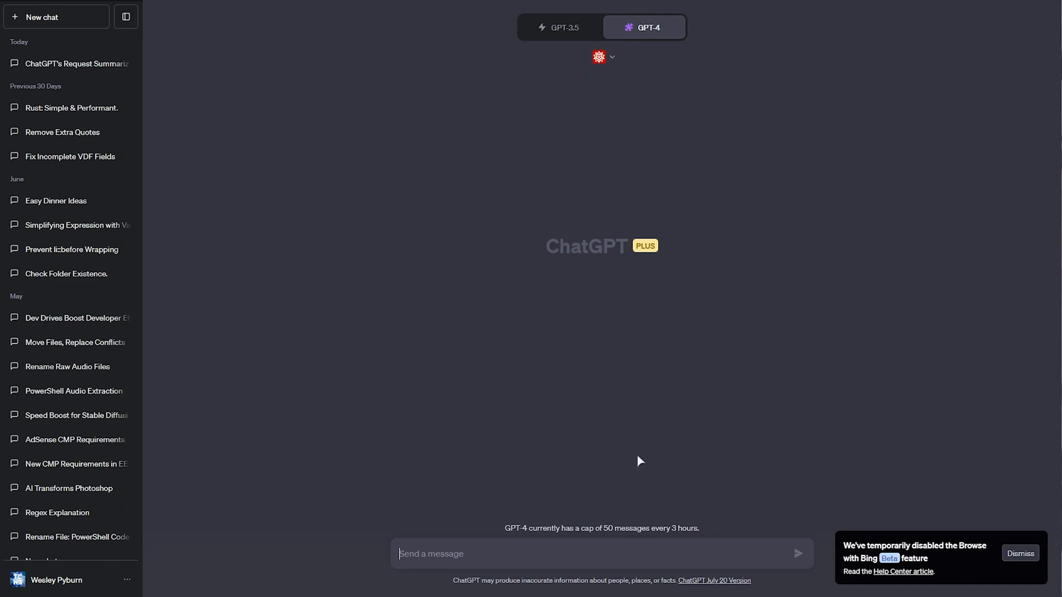
Send 'Use Wolfram to plot some interesting math stuff for example' to GPT-4 with Wolfram.
{"action": "type", "text": "Use Wolfram to"}
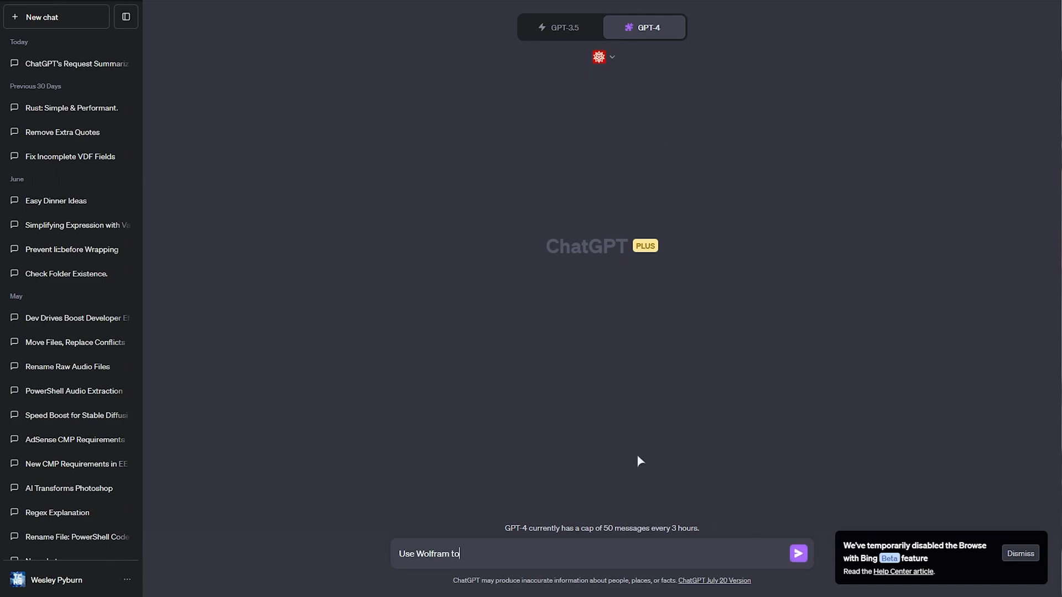
{"action": "type", "text": "plot some inter"}
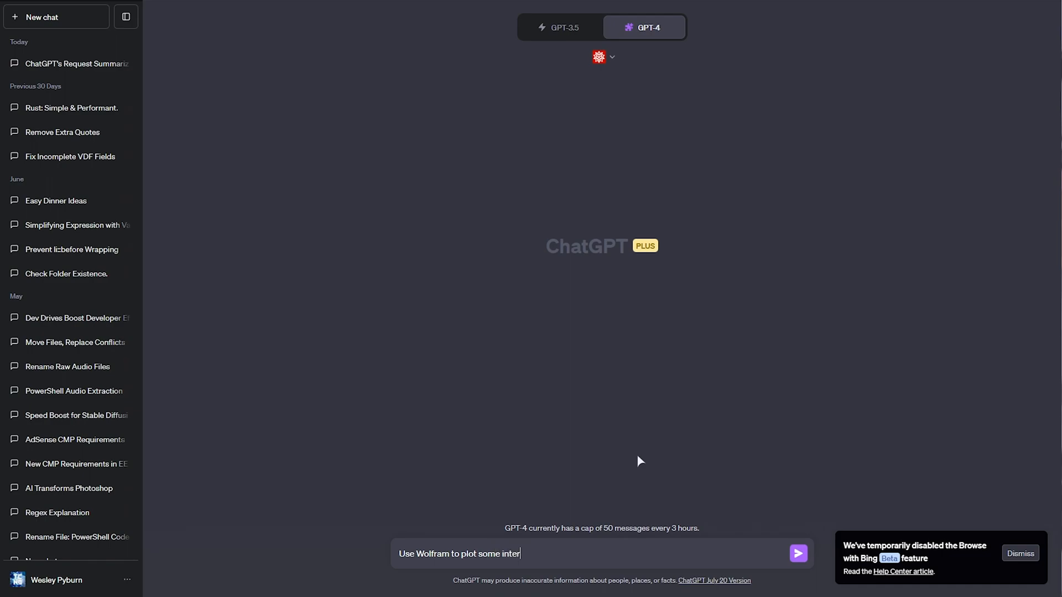
{"action": "type", "text": "esting math stuff for exa"}
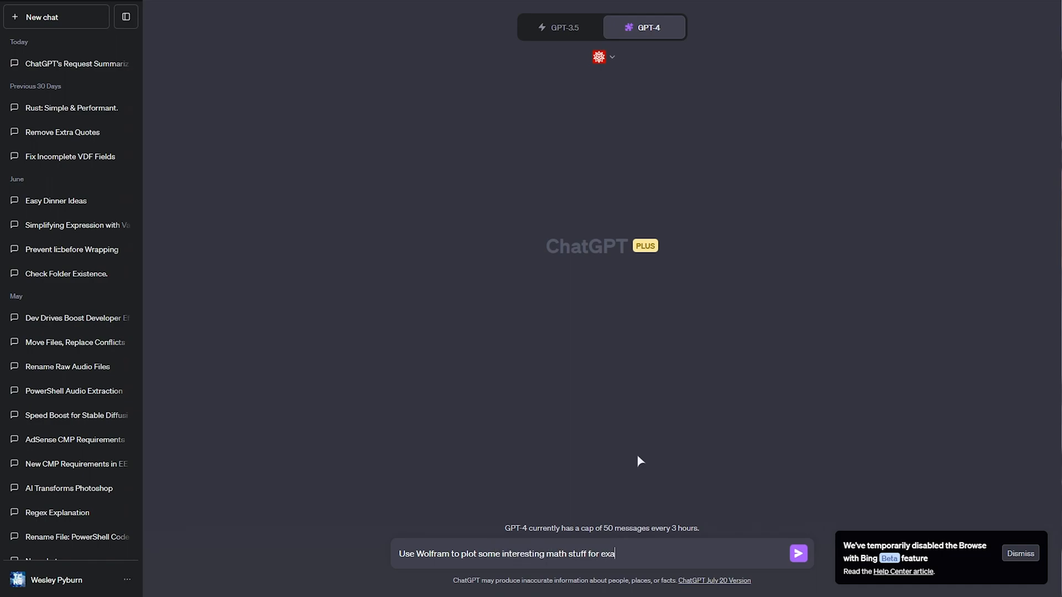
{"action": "left_click", "coordinate": [797, 553]}
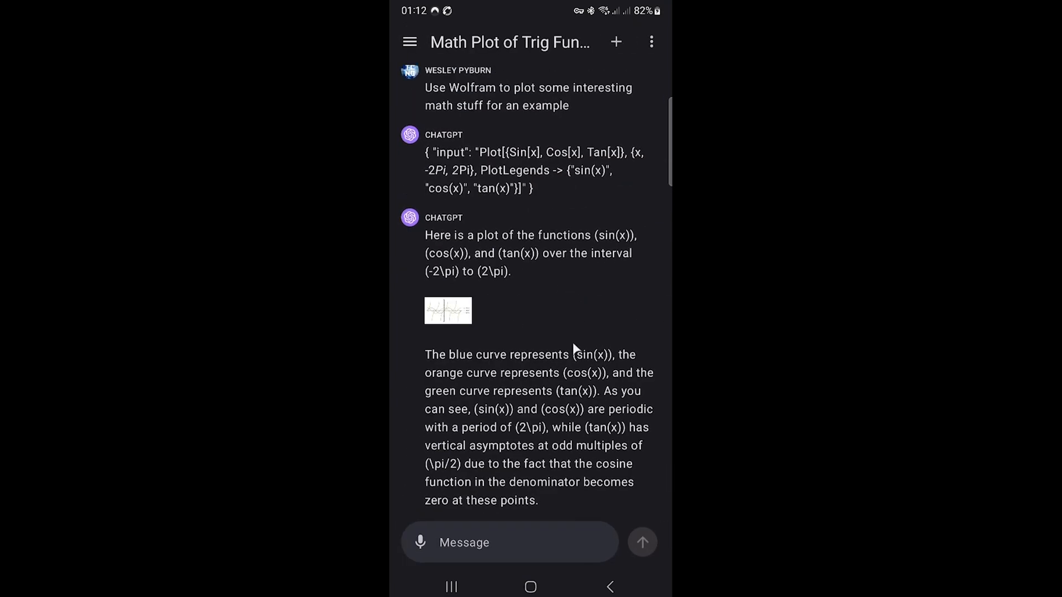
Scroll through the synced sin, cos and tan plot response and its explanation.
{"action": "scroll", "scroll_direction": "up", "scroll_amount": 3}
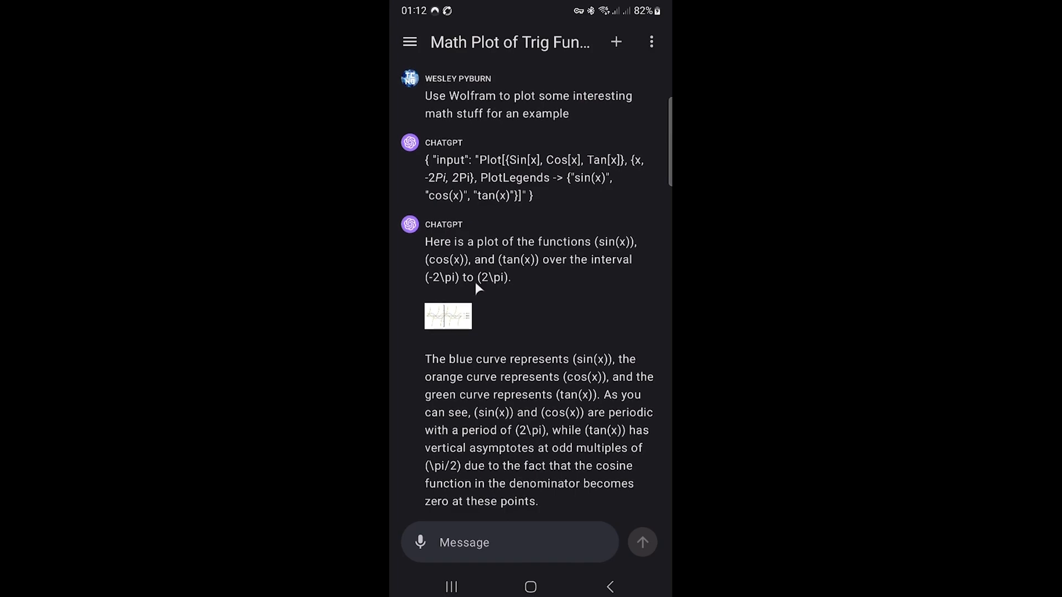
{"action": "mouse_move", "coordinate": [460, 320]}
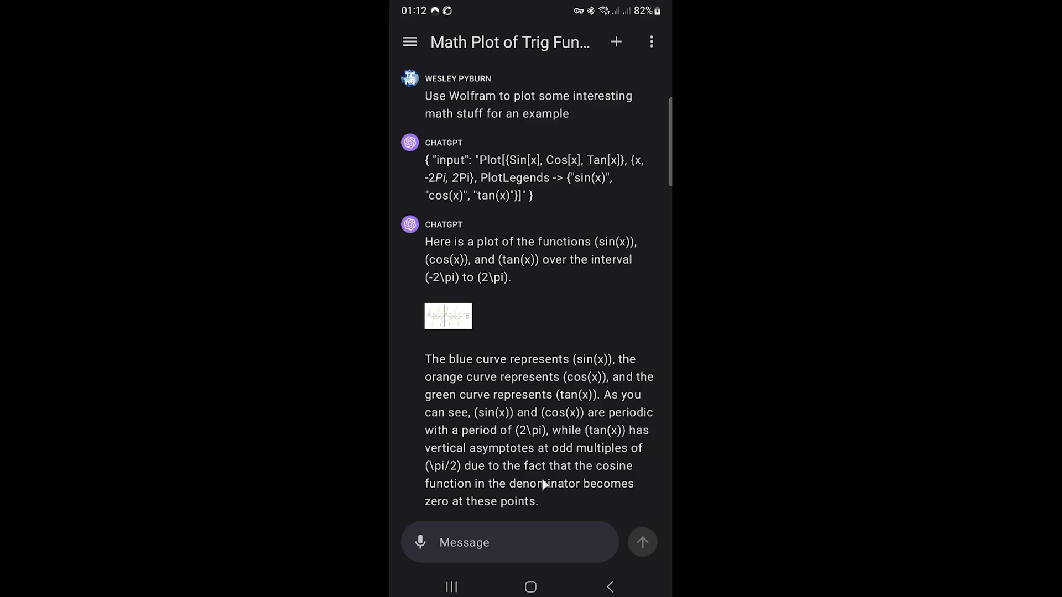
{"action": "mouse_move", "coordinate": [530, 548]}
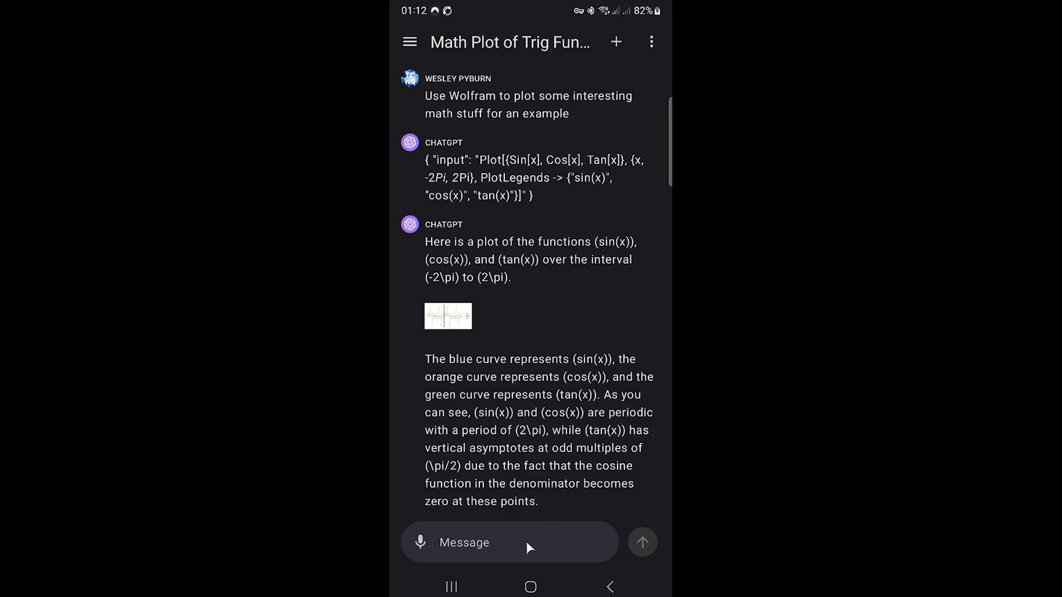
{"action": "mouse_move", "coordinate": [534, 418]}
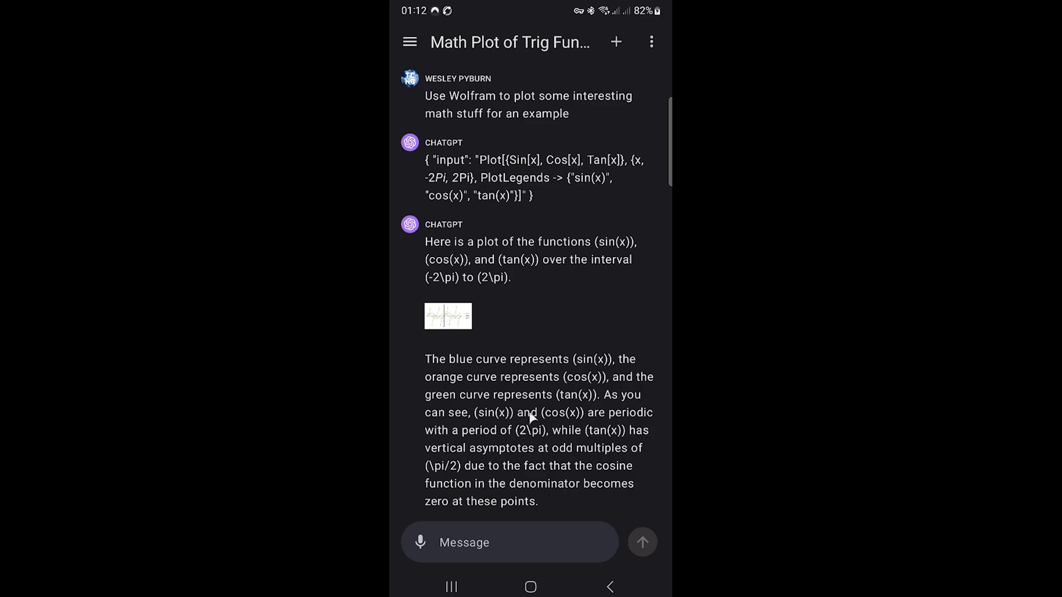
Send 'Now use Wolfram to plot something else interesting' and view the 3D sin(xy) plot reply.
{"action": "type", "text": "N"}
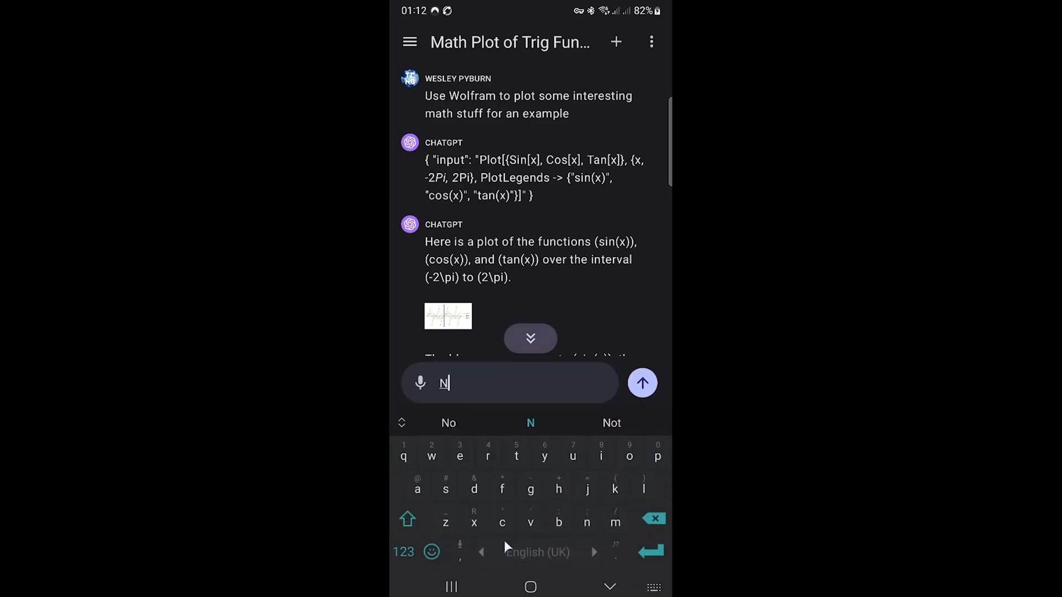
{"action": "type", "text": "ow use Wolfram to plot something else inter"}
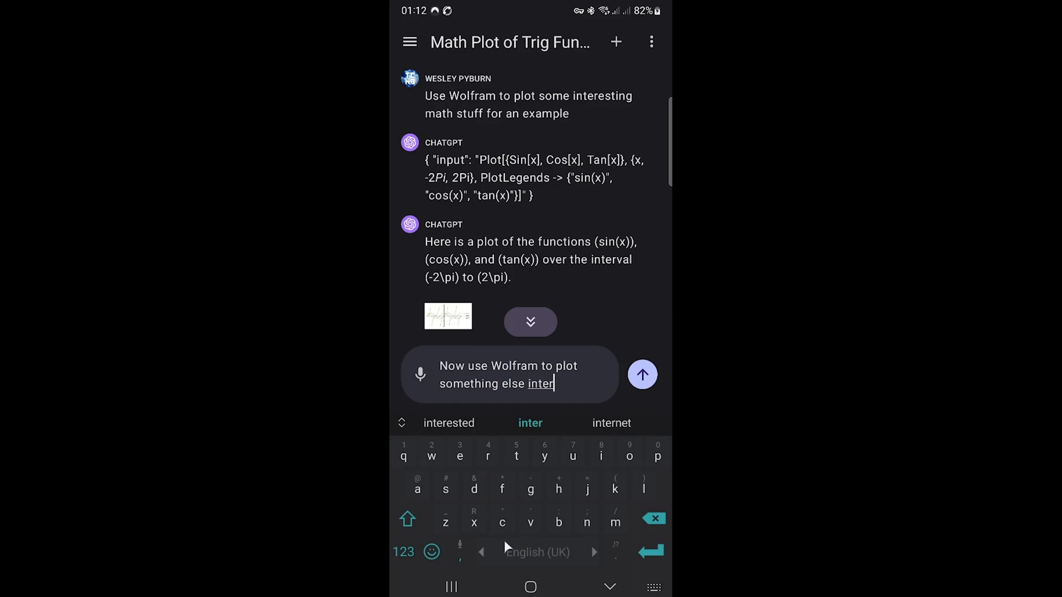
{"action": "left_click", "coordinate": [641, 375]}
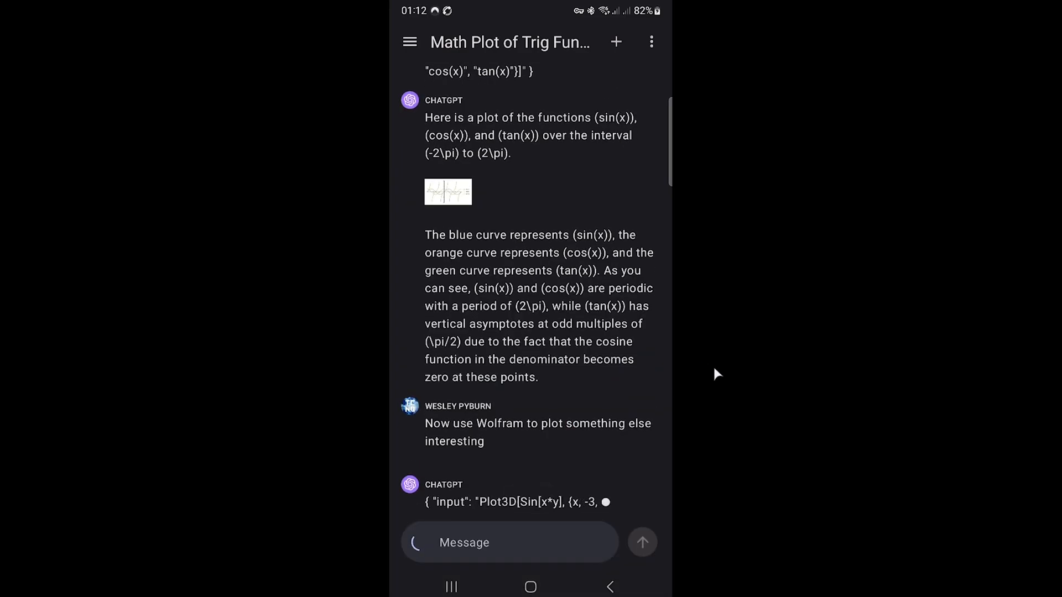
{"action": "scroll", "scroll_direction": "up", "scroll_amount": 3}
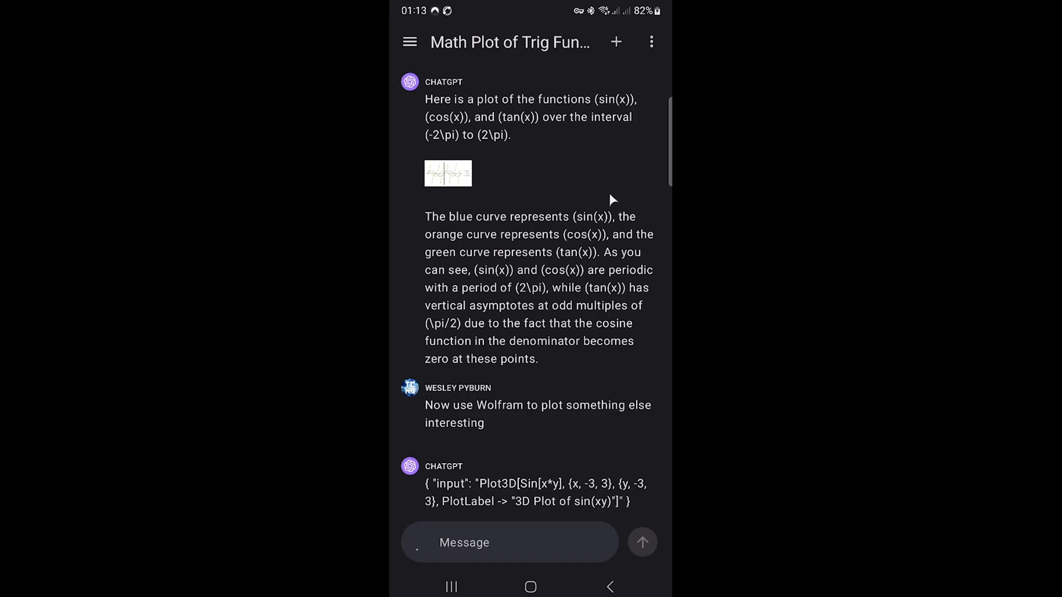
{"action": "left_click", "coordinate": [651, 41]}
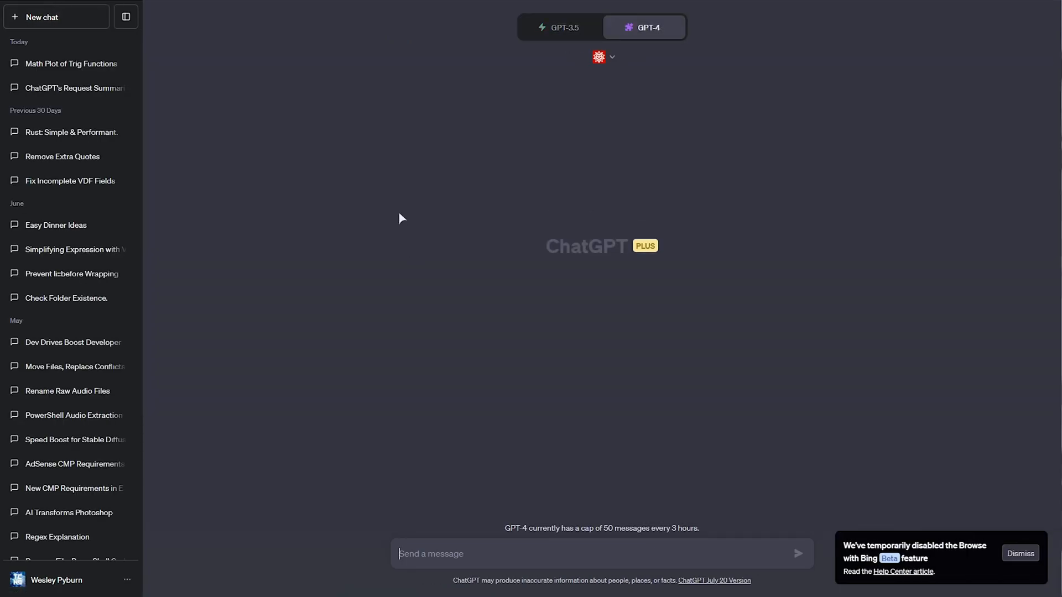
{"action": "mouse_move", "coordinate": [323, 223]}
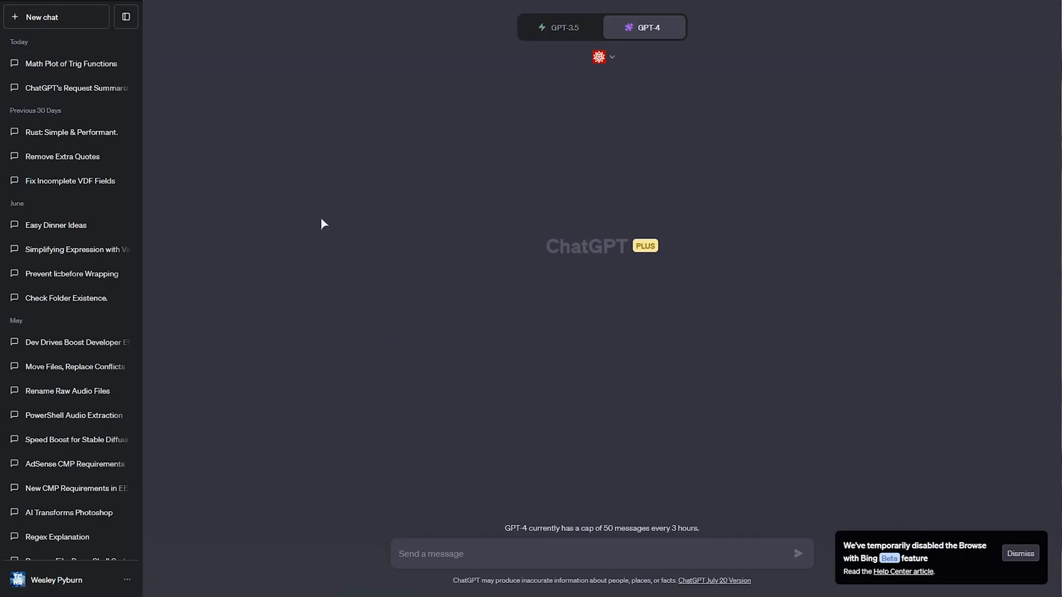
View the Math Plot of Trig Functions chat on the web down to the synced 3D sin(xy) plot.
{"action": "left_click", "coordinate": [69, 63]}
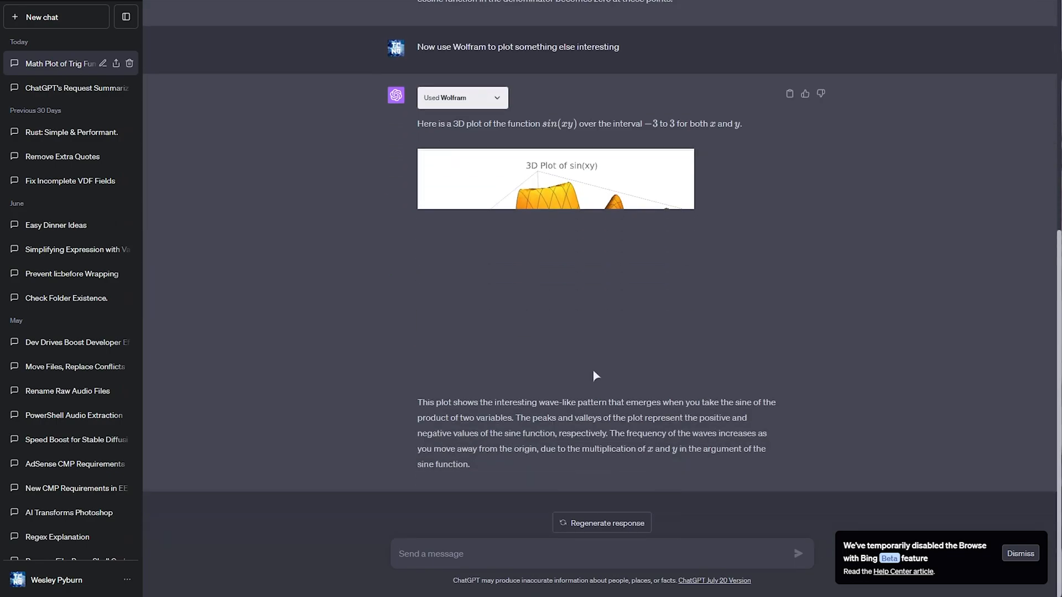
{"action": "scroll", "scroll_direction": "up", "scroll_amount": 3}
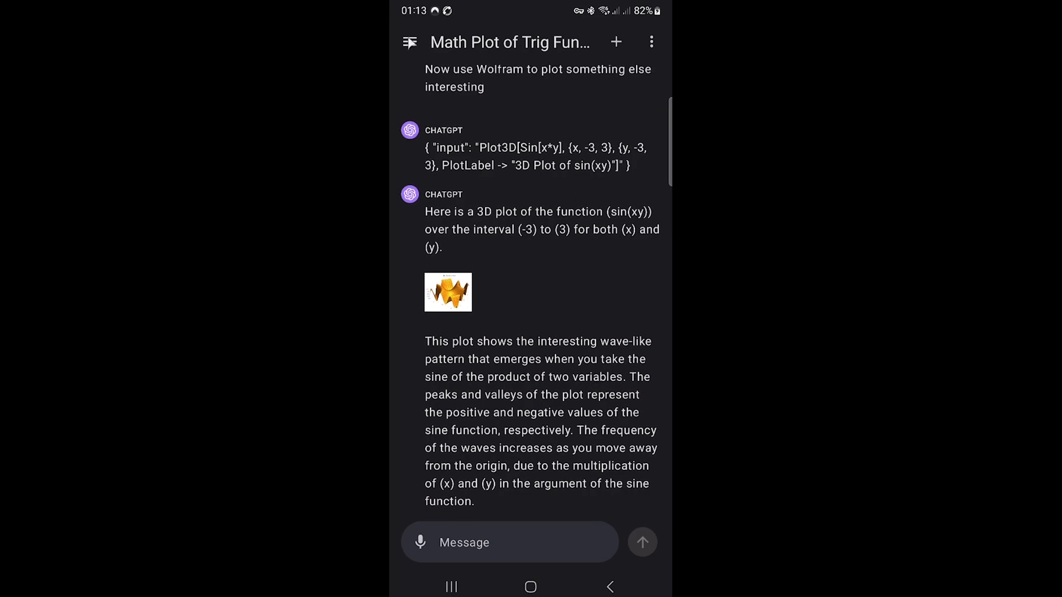
Bring up the account menu showing the ChatGPT Plus account with New Chat, History, Settings and Help Center.
{"action": "left_click", "coordinate": [410, 41]}
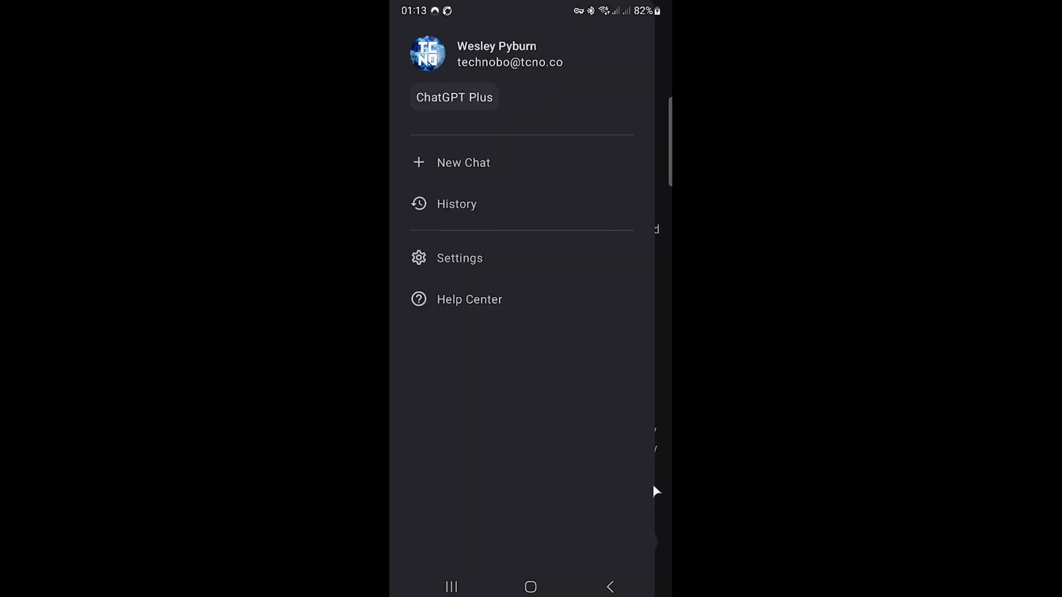
{"action": "mouse_move", "coordinate": [657, 487]}
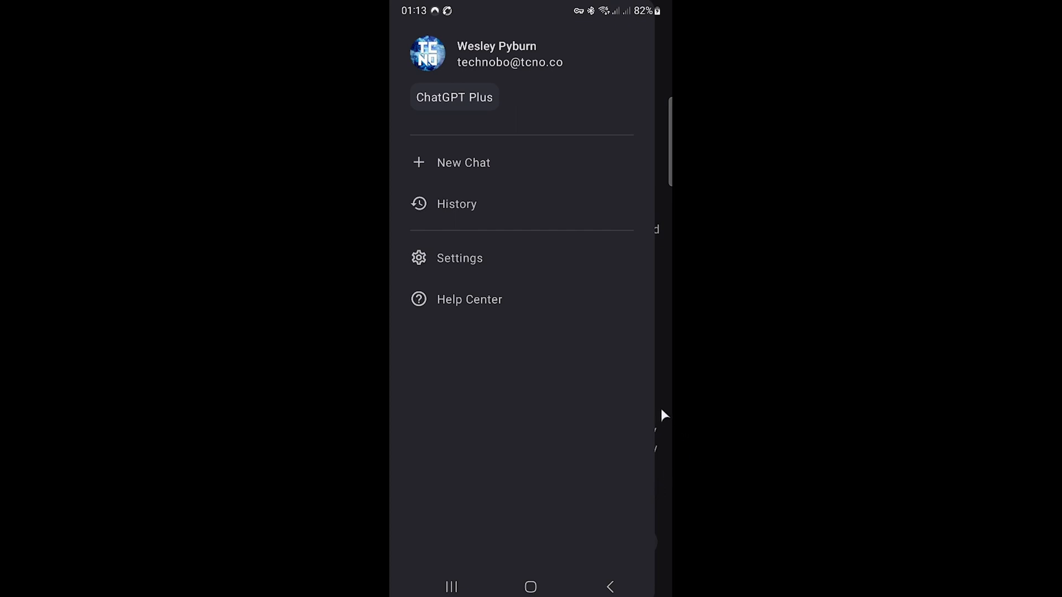
{"action": "mouse_move", "coordinate": [670, 389]}
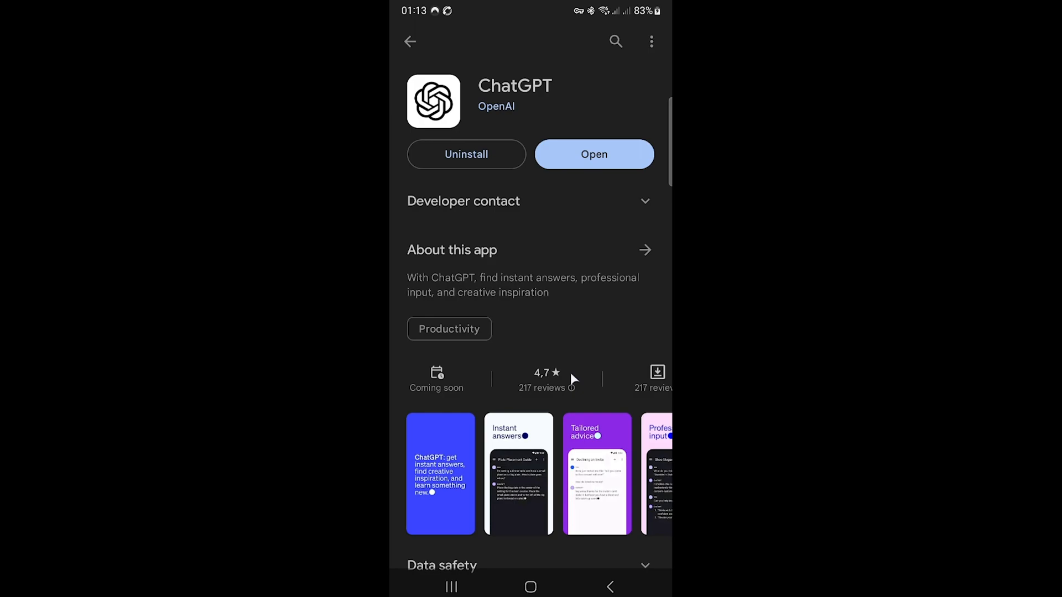
{"action": "mouse_move", "coordinate": [529, 417]}
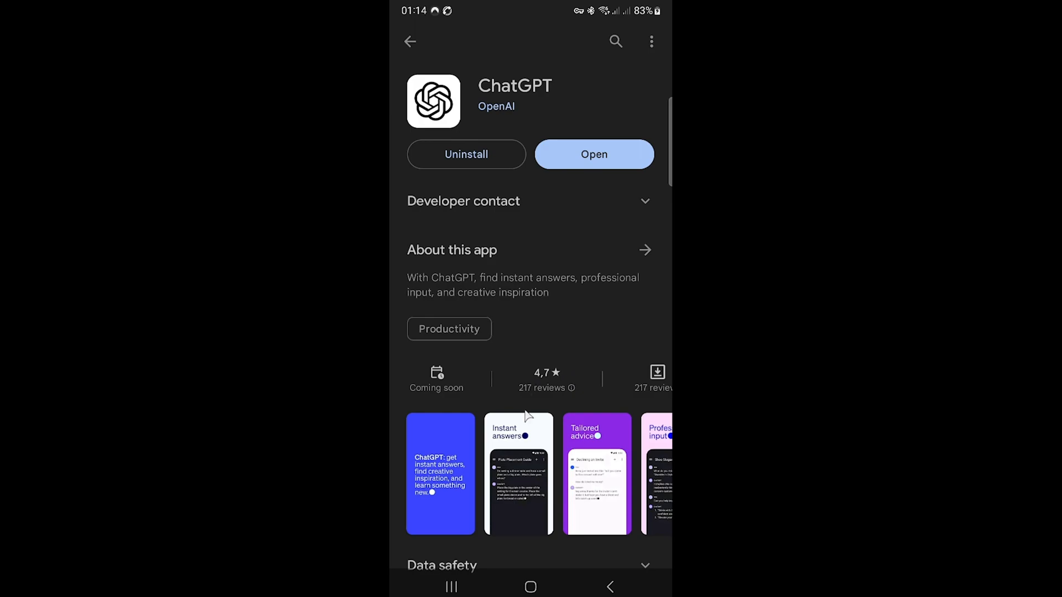
{"action": "mouse_move", "coordinate": [494, 115]}
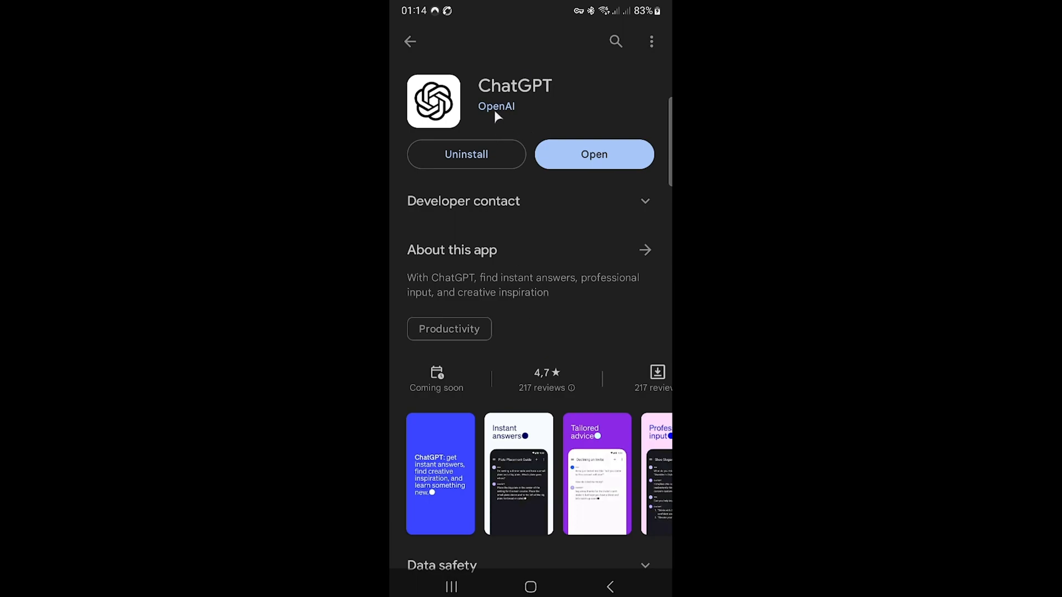
{"action": "mouse_move", "coordinate": [536, 192]}
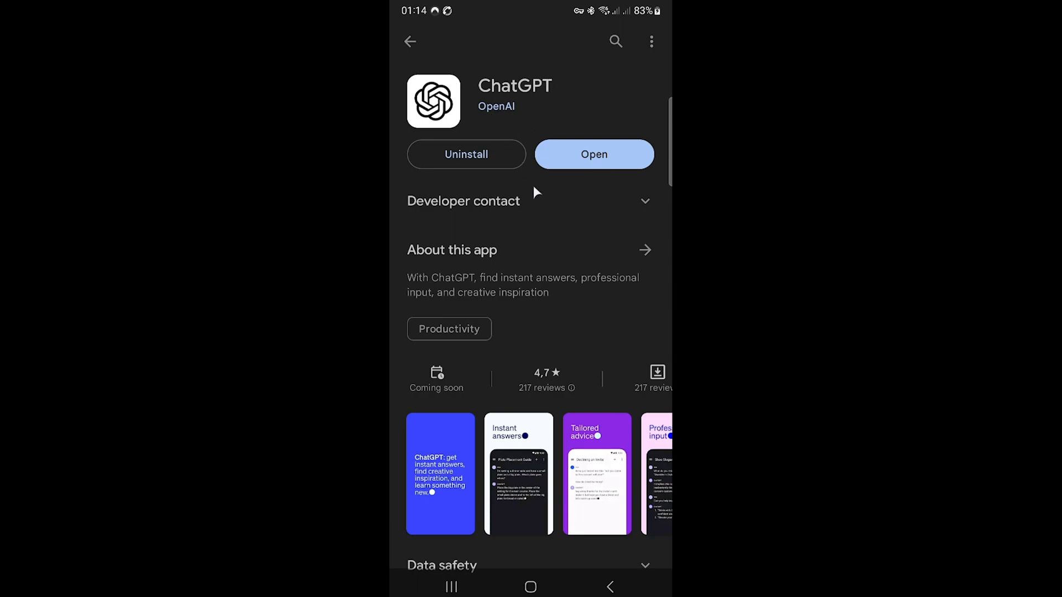
{"action": "mouse_move", "coordinate": [521, 203]}
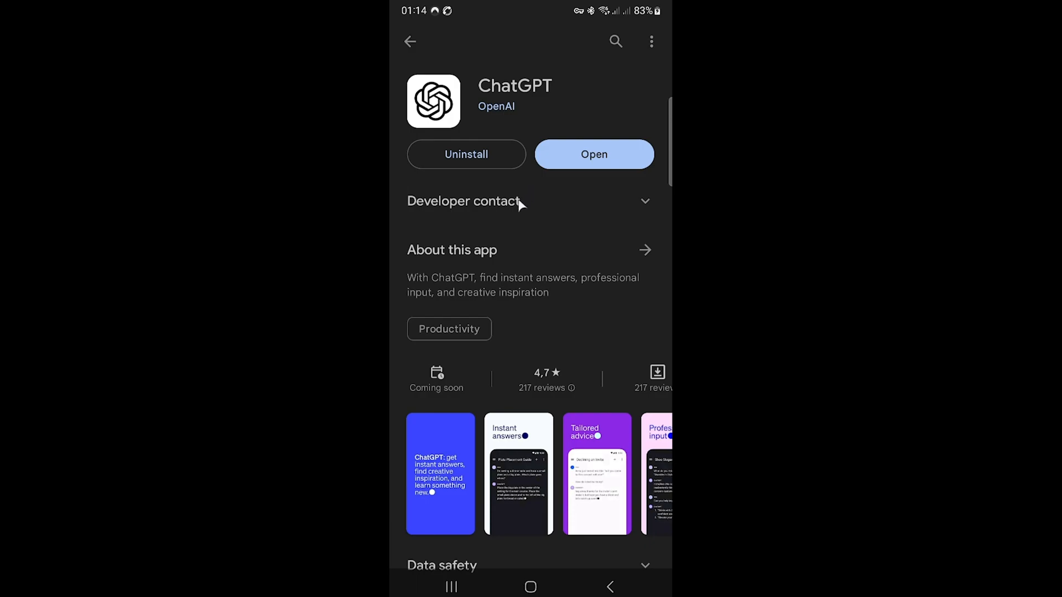
{"action": "mouse_move", "coordinate": [520, 206]}
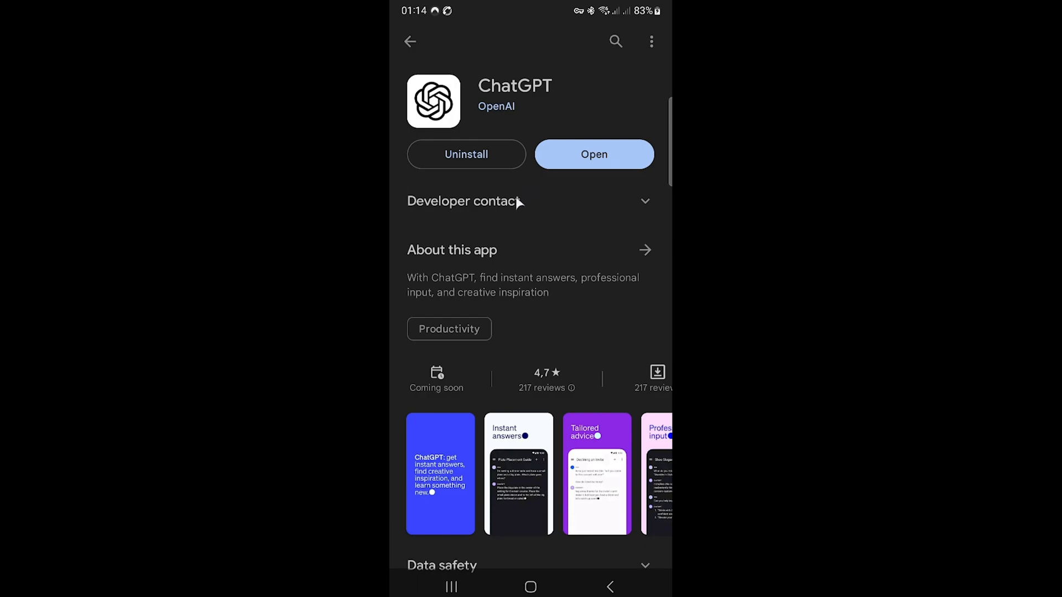